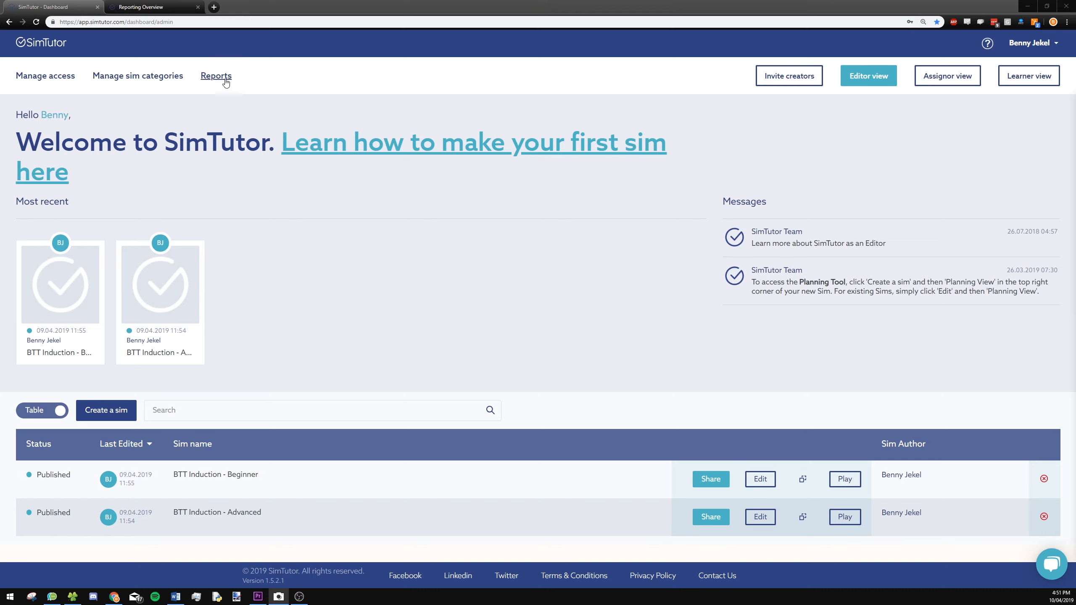
- Open the Results Tracker page listing Overview, User, Activity, Sim, Account tracker and Data Extract
{"action": "left_click", "coordinate": [215, 76]}
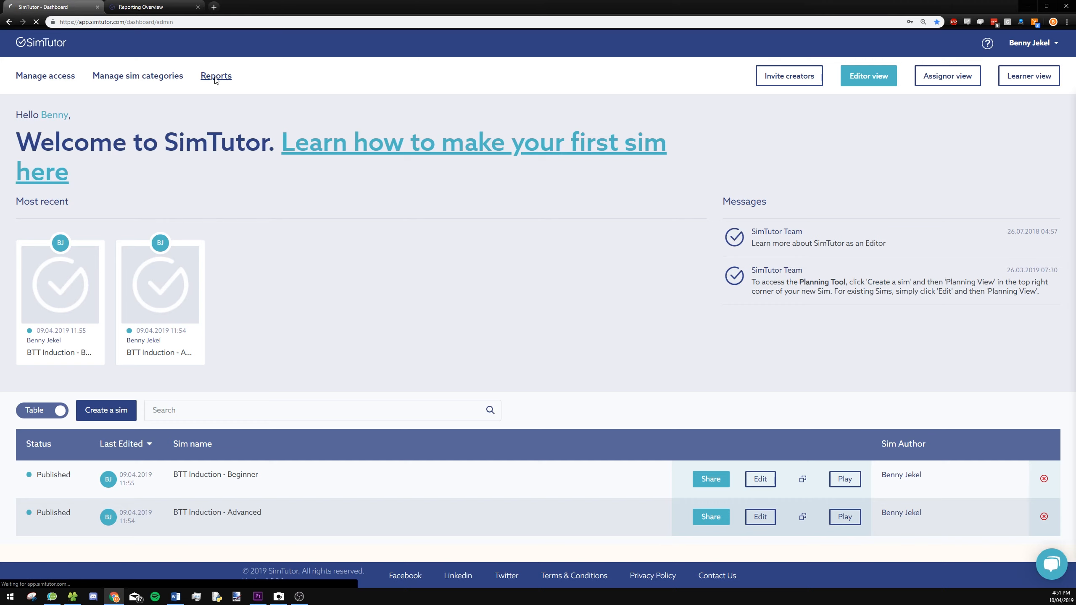
{"action": "left_click", "coordinate": [216, 75]}
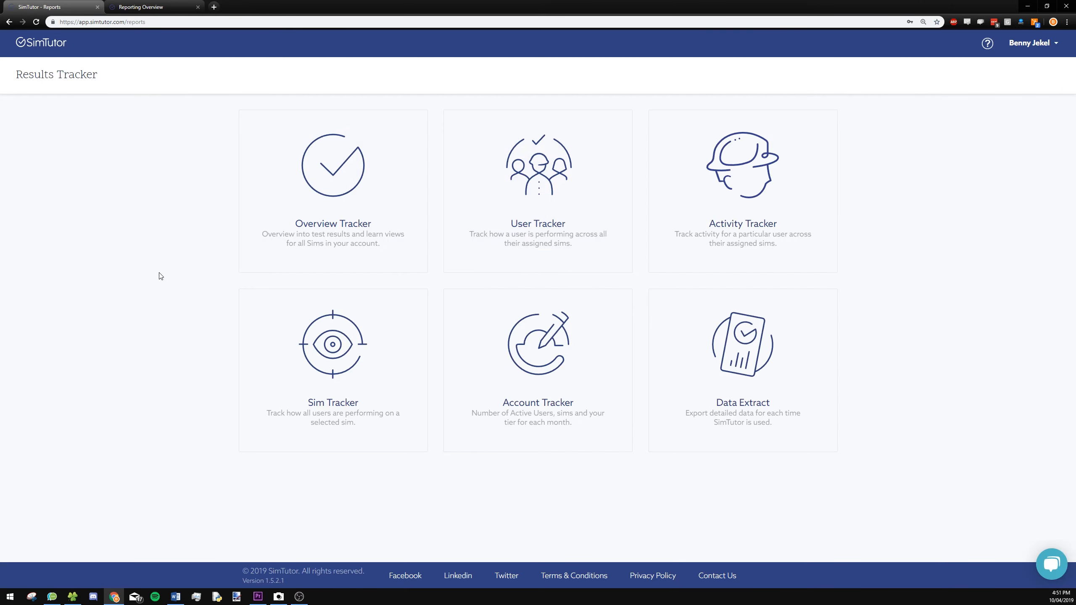
{"action": "mouse_move", "coordinate": [169, 287]}
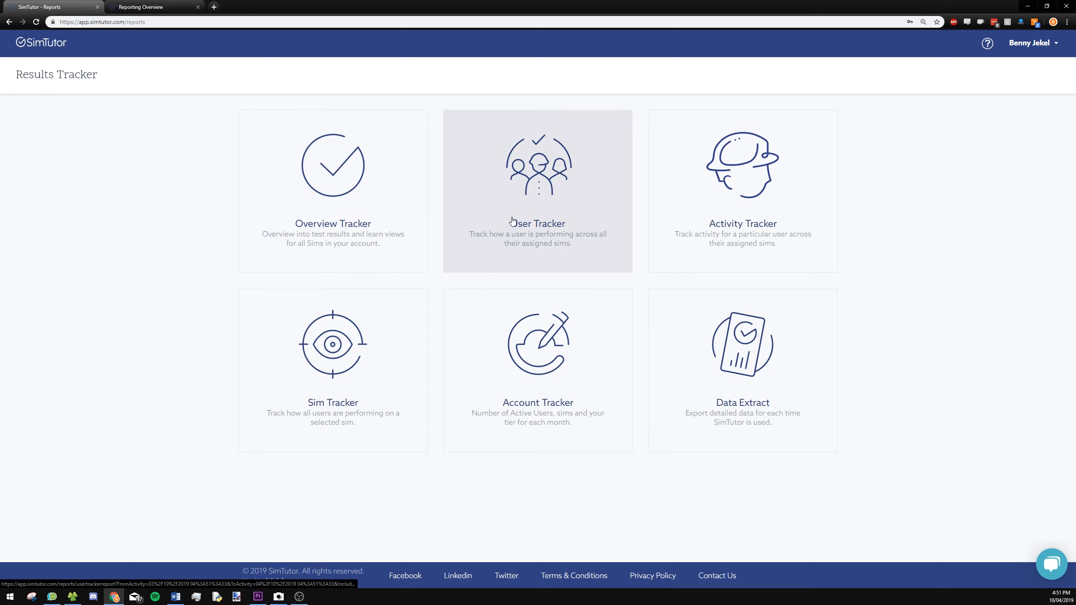
{"action": "mouse_move", "coordinate": [333, 389]}
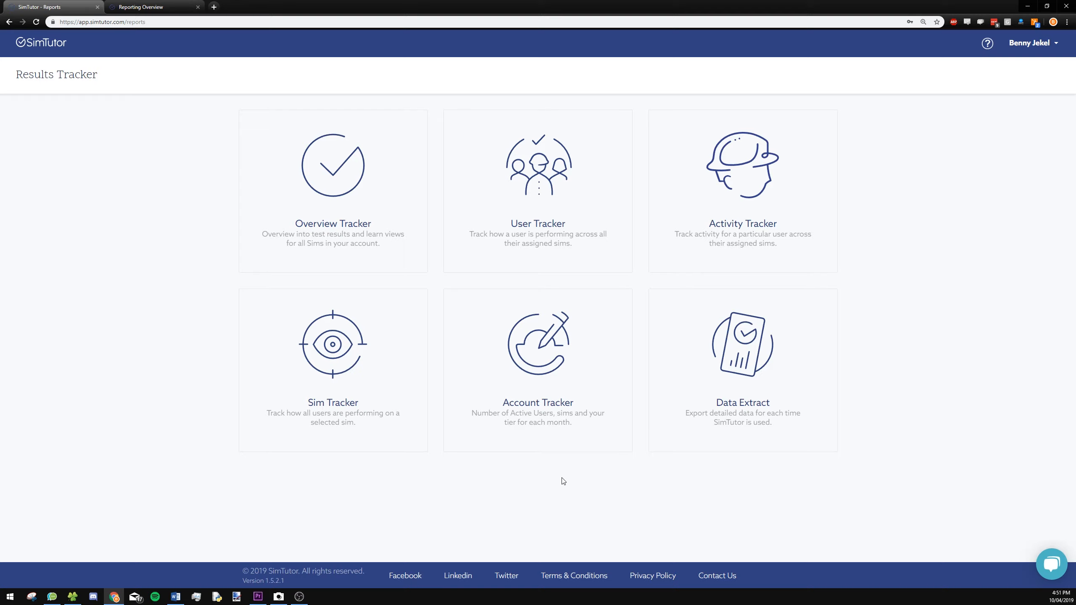
{"action": "mouse_move", "coordinate": [555, 481]}
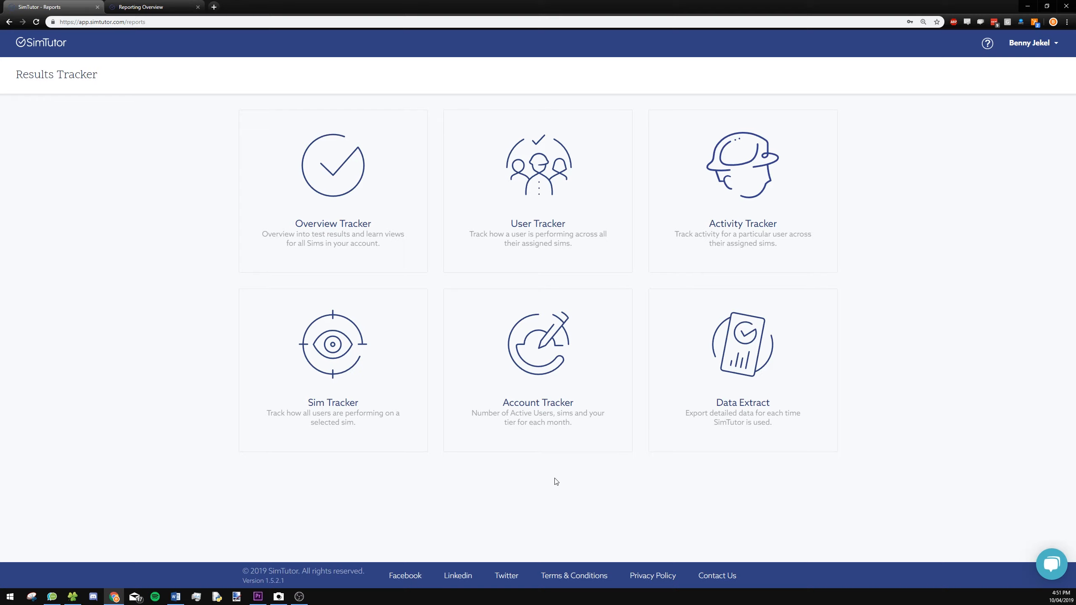
{"action": "mouse_move", "coordinate": [154, 291]}
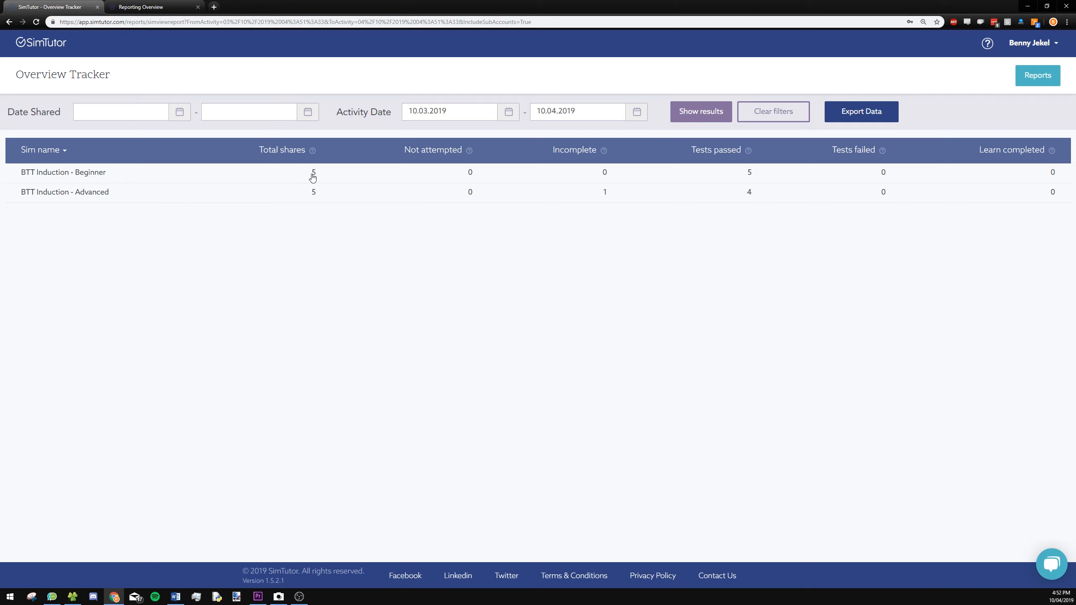
{"action": "mouse_move", "coordinate": [604, 186]}
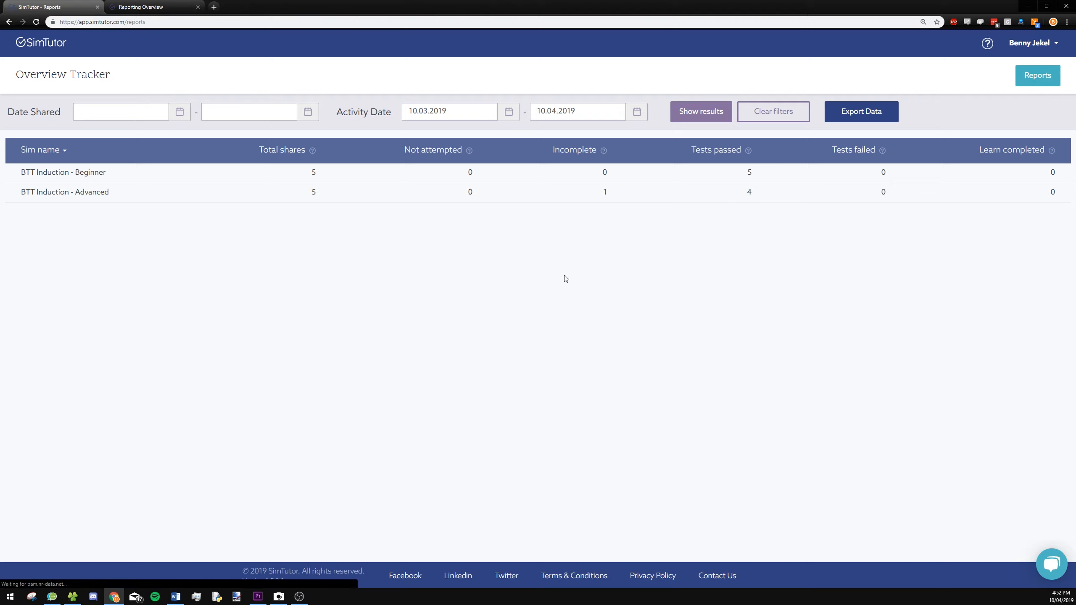
{"action": "left_click", "coordinate": [1037, 75]}
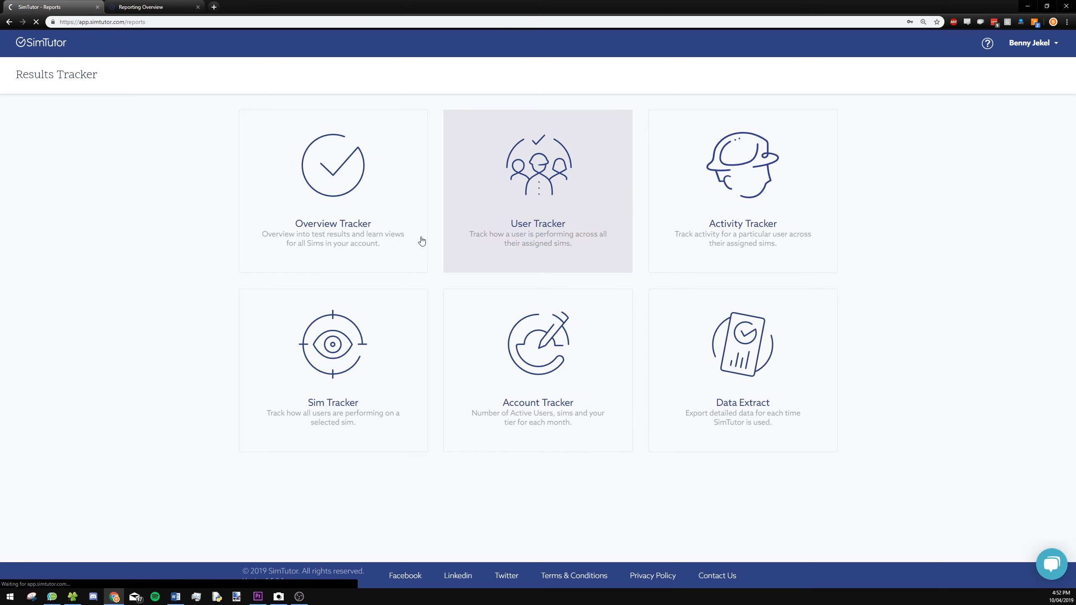
- Open the User Tracker showing each user's sim counts, incomplete sims and passed tests
{"action": "left_click", "coordinate": [537, 190]}
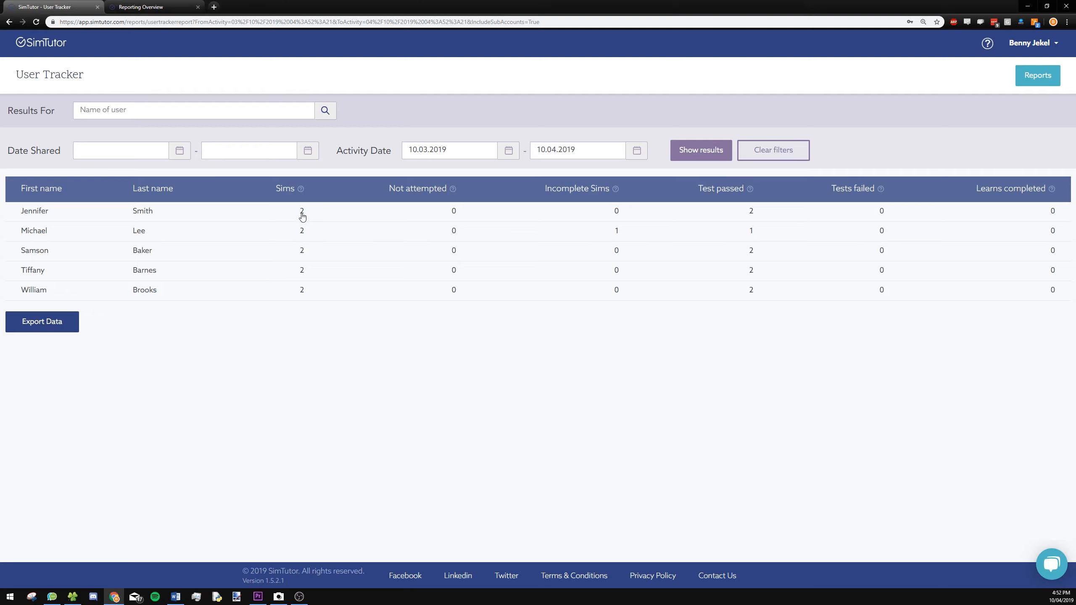
{"action": "mouse_move", "coordinate": [698, 232]}
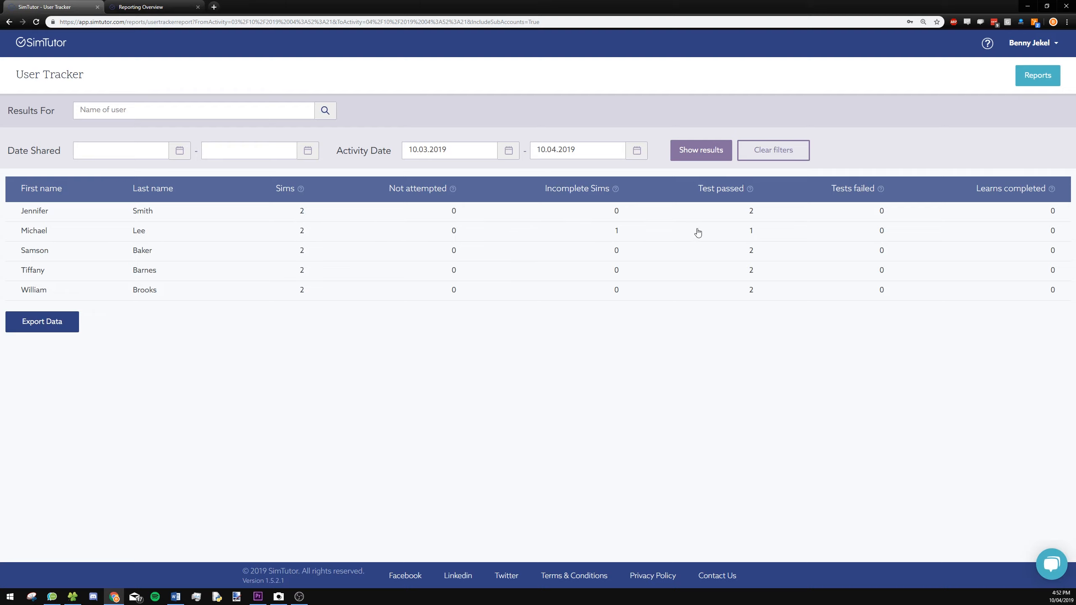
{"action": "mouse_move", "coordinate": [785, 219]}
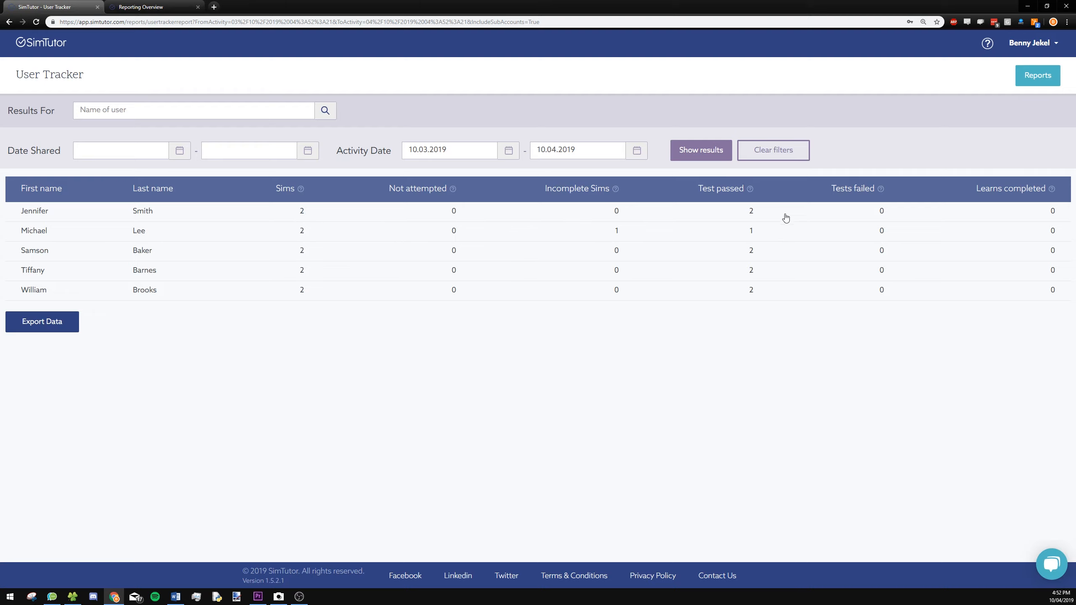
{"action": "left_click", "coordinate": [1037, 75]}
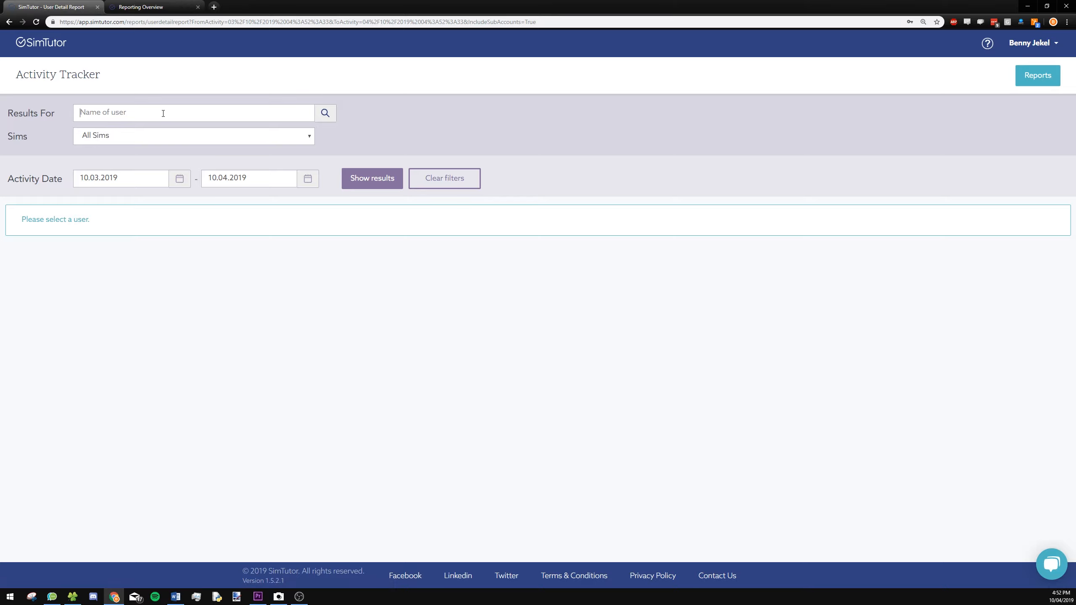
{"action": "type", "text": "will"}
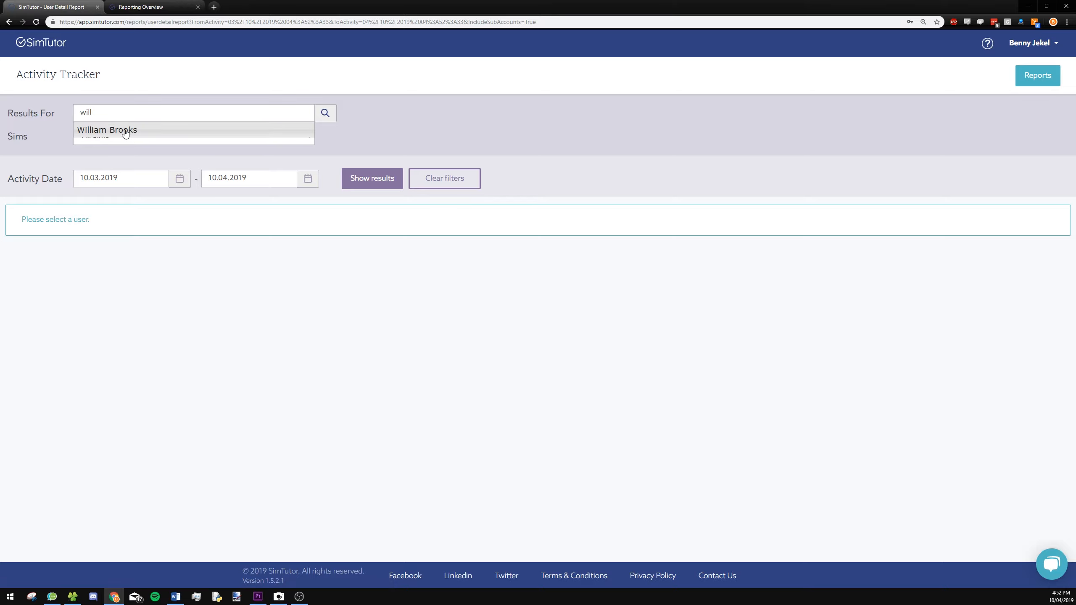
{"action": "left_click", "coordinate": [107, 130]}
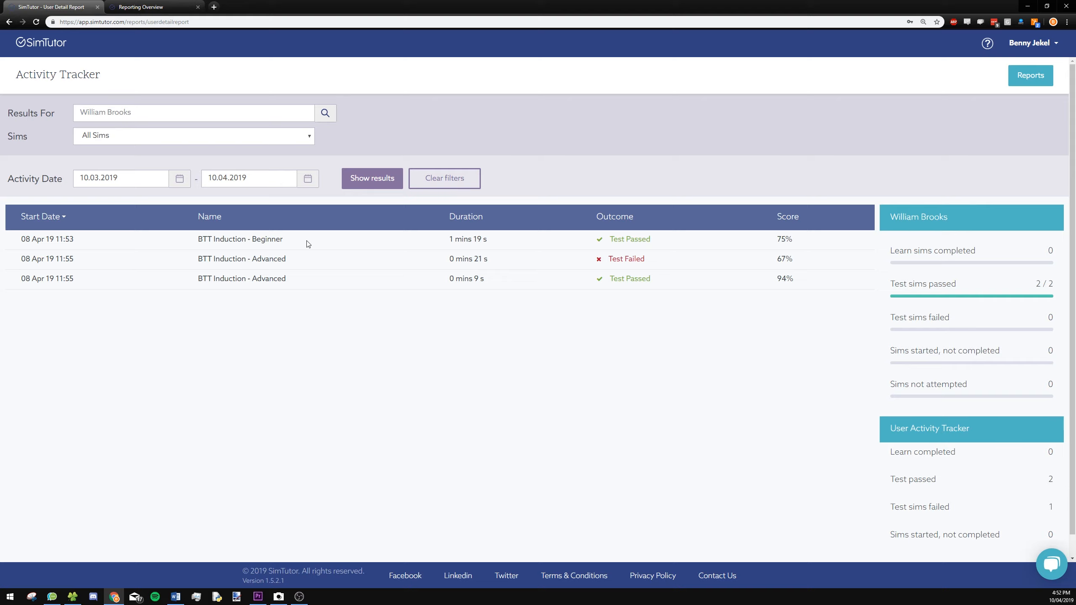
{"action": "mouse_move", "coordinate": [474, 260]}
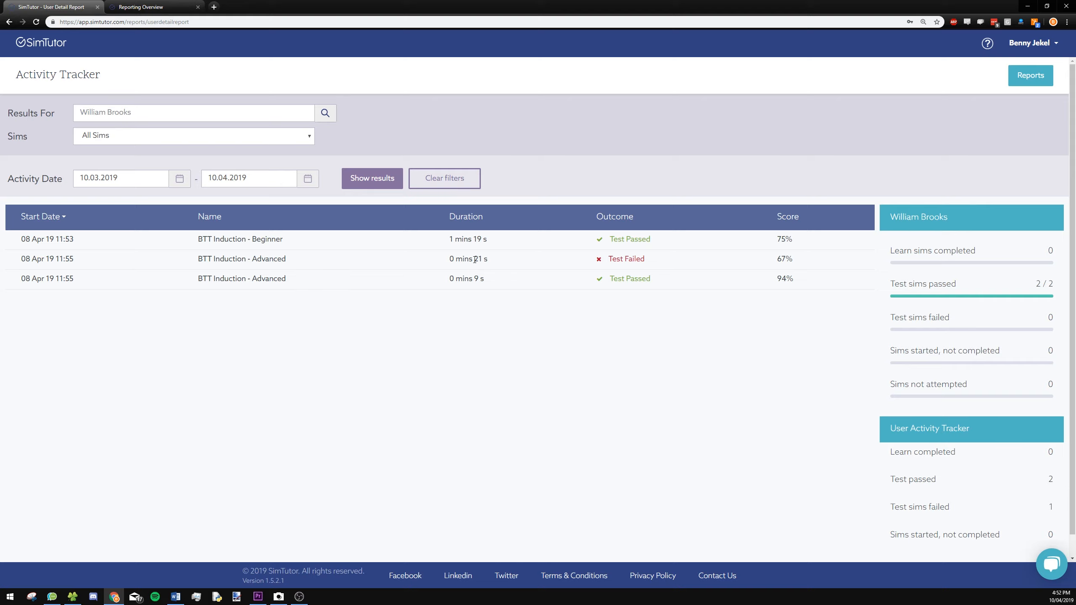
{"action": "mouse_move", "coordinate": [618, 243]}
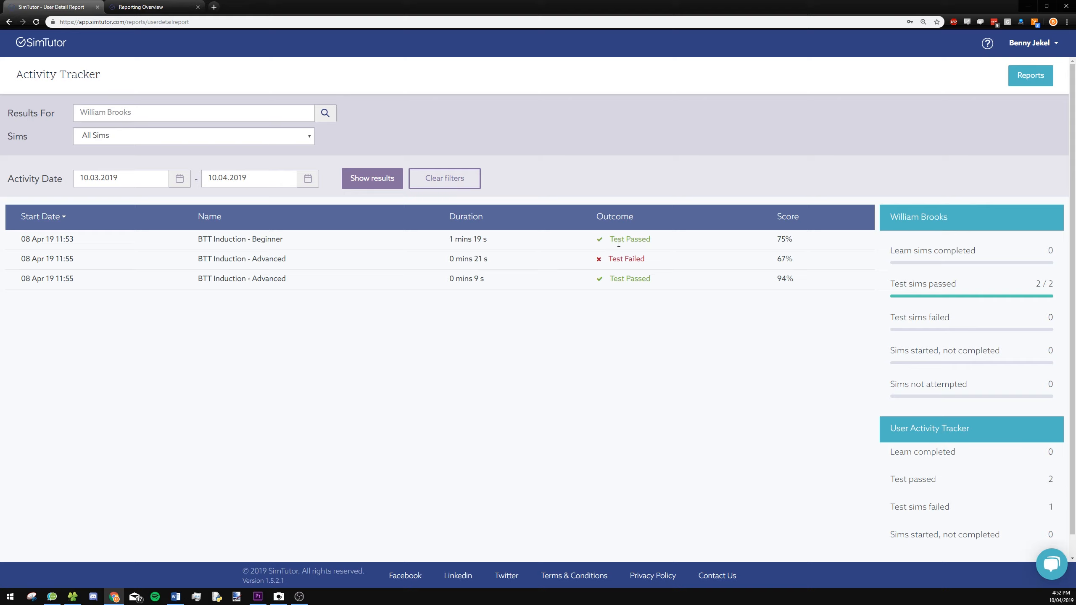
{"action": "mouse_move", "coordinate": [765, 266]}
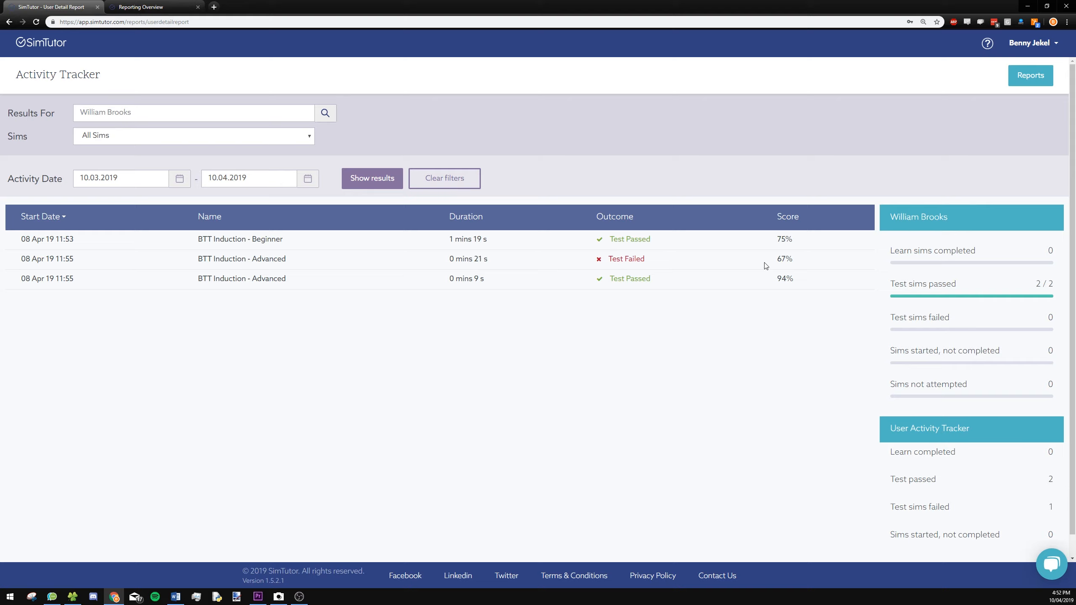
{"action": "mouse_move", "coordinate": [1064, 87]}
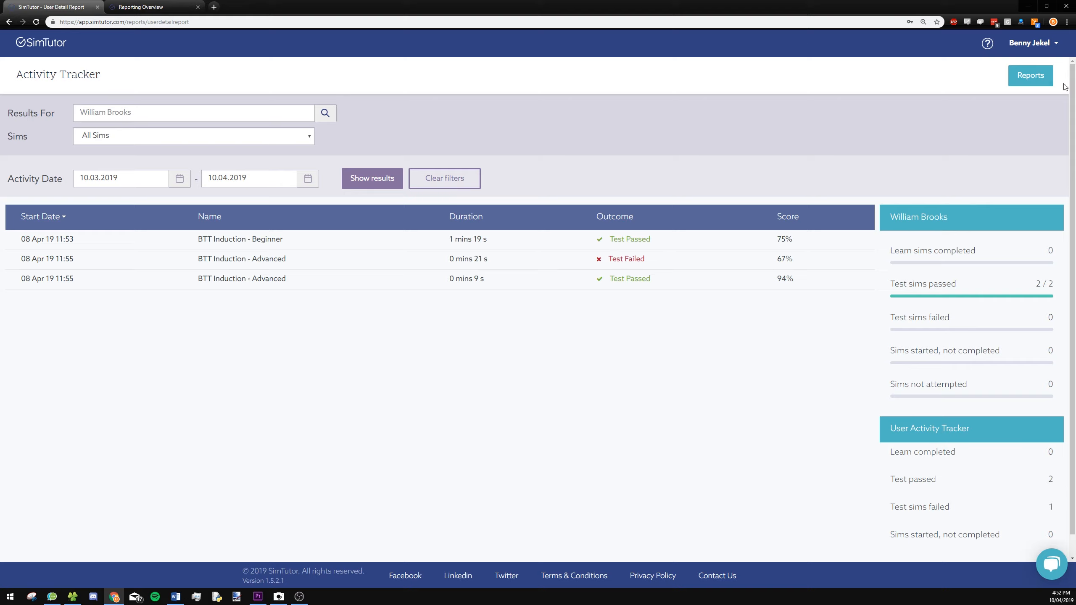
- Open the Sim Tracker table for BTT Induction - Advanced from the reports overview
{"action": "left_click", "coordinate": [1030, 75]}
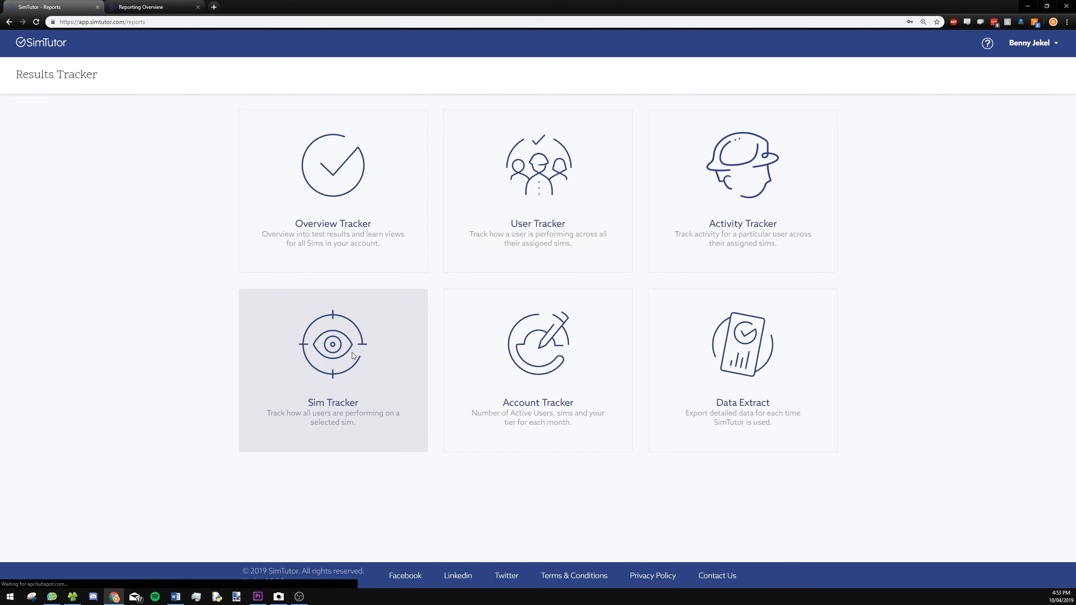
{"action": "left_click", "coordinate": [333, 370]}
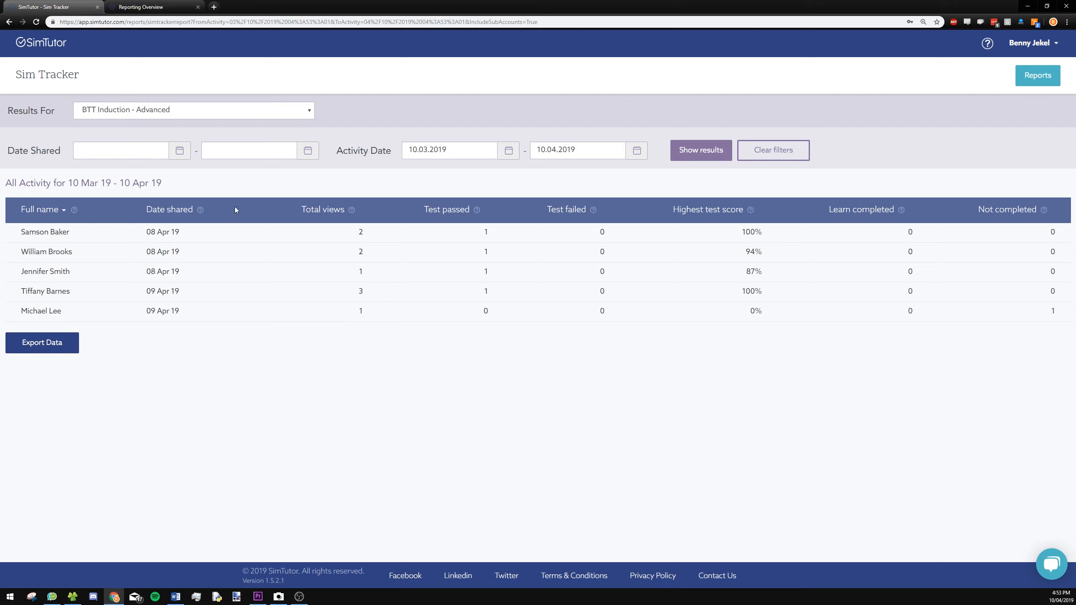
{"action": "mouse_move", "coordinate": [156, 335]}
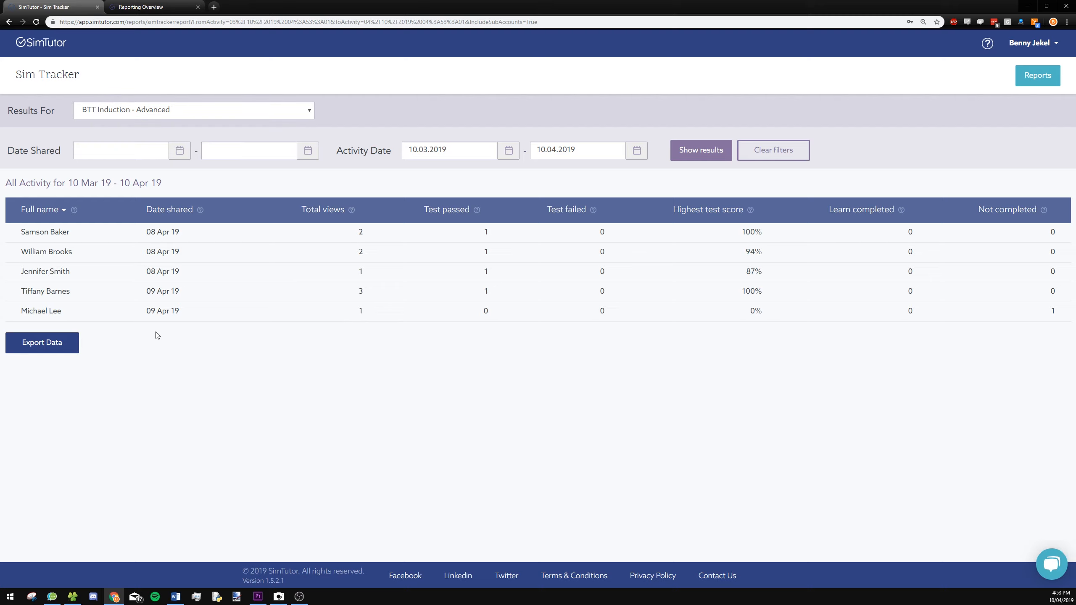
{"action": "mouse_move", "coordinate": [173, 338]}
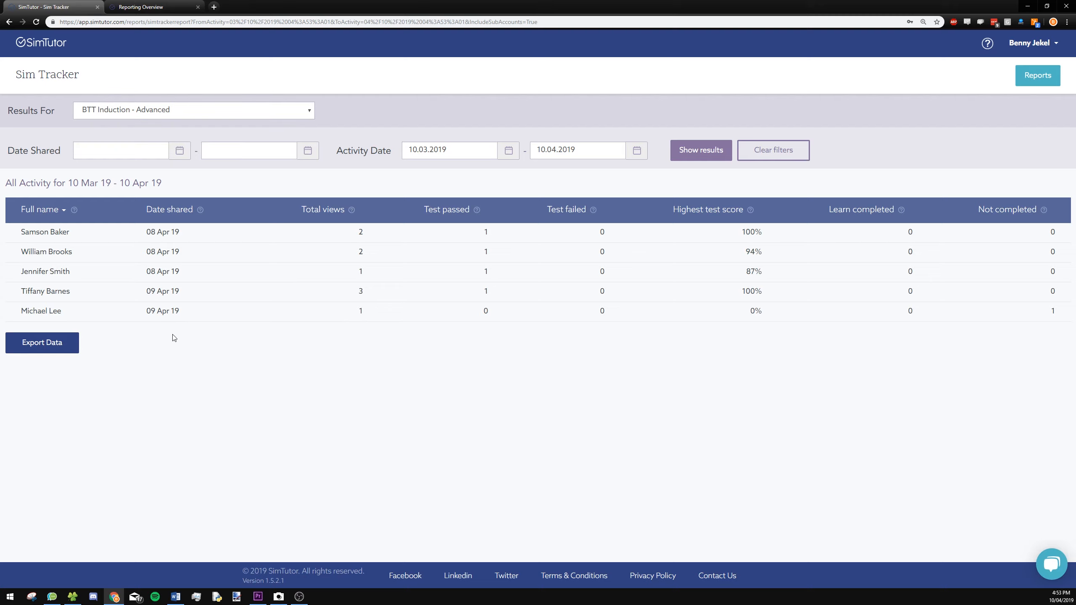
{"action": "mouse_move", "coordinate": [87, 291]}
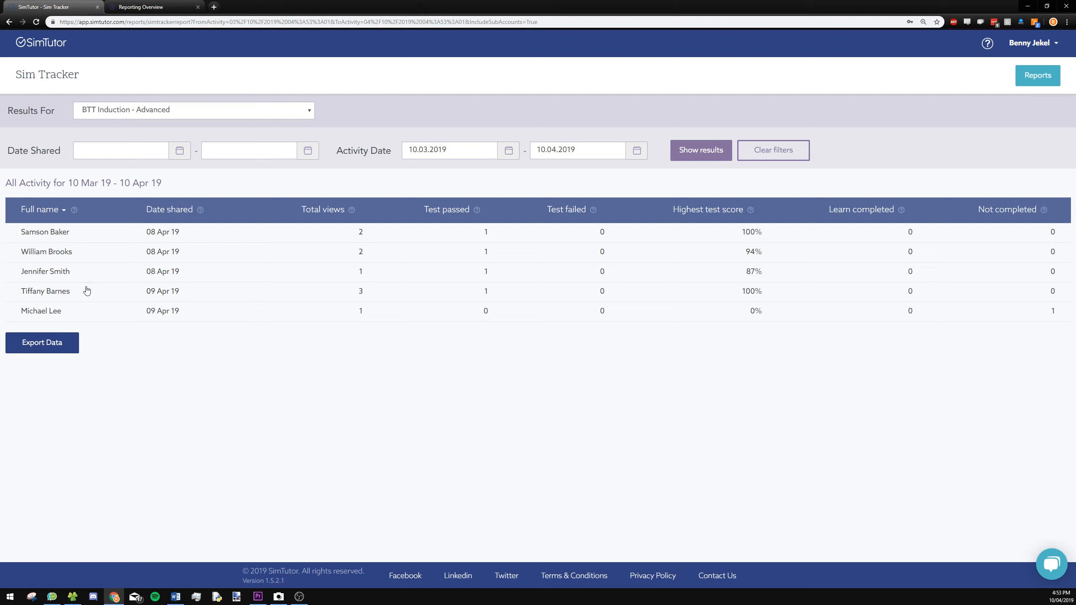
{"action": "mouse_move", "coordinate": [363, 298]}
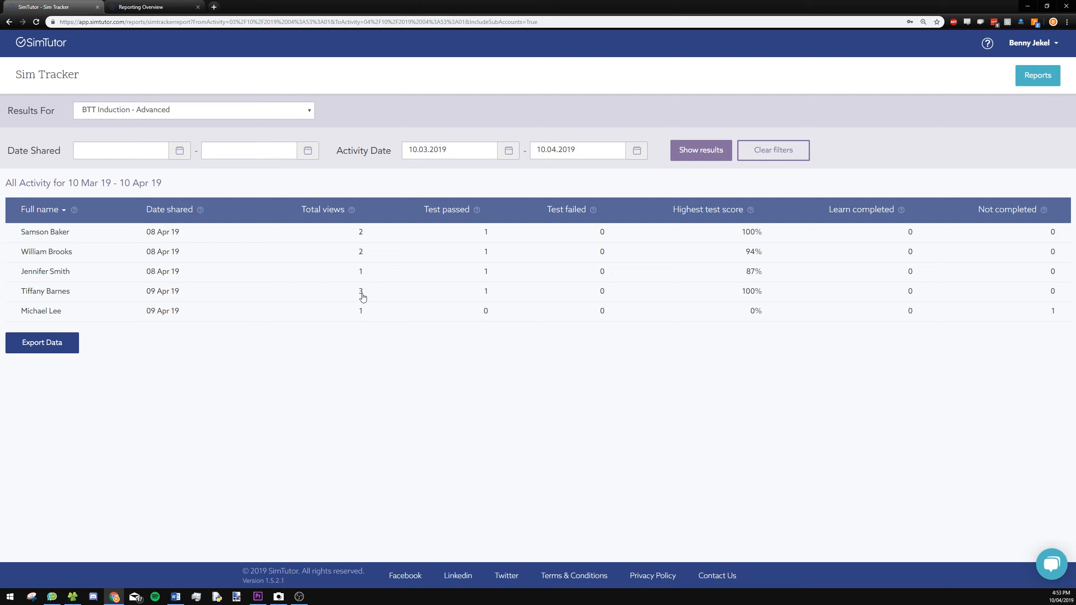
{"action": "mouse_move", "coordinate": [364, 299]}
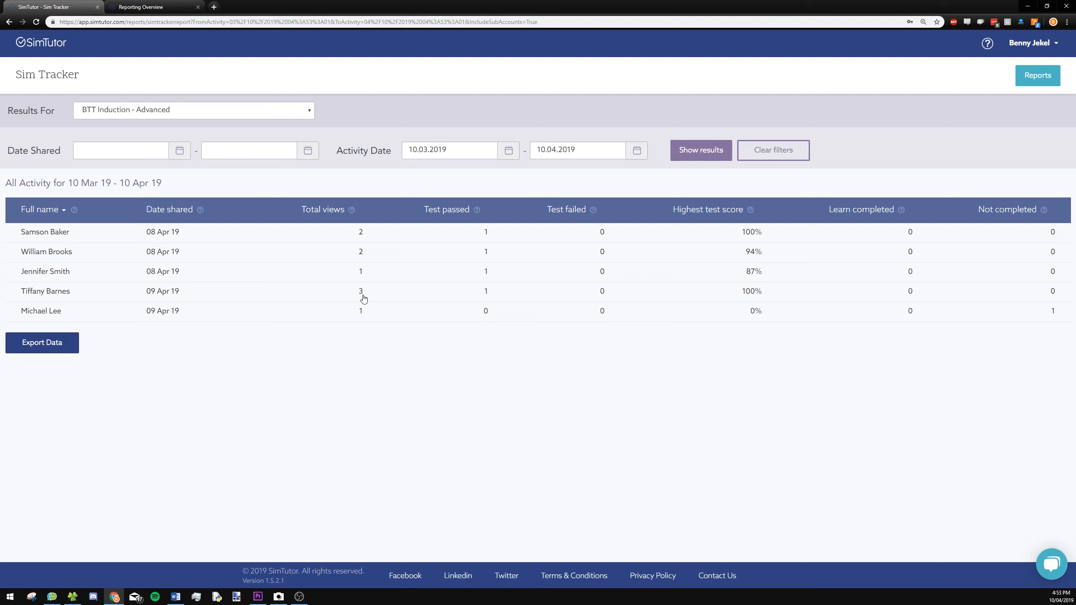
{"action": "mouse_move", "coordinate": [500, 300]}
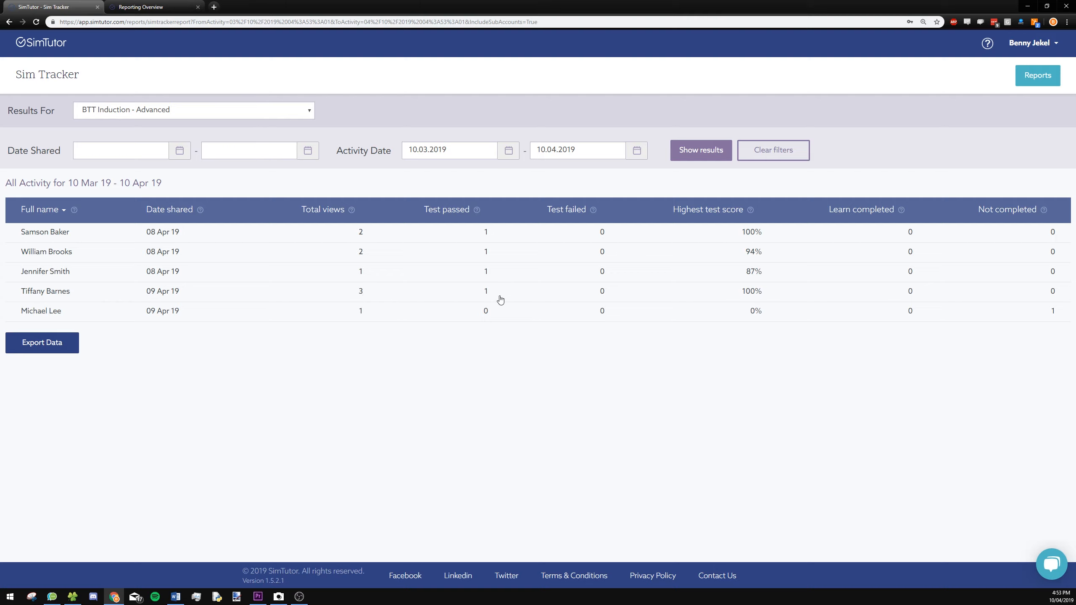
{"action": "mouse_move", "coordinate": [535, 312]}
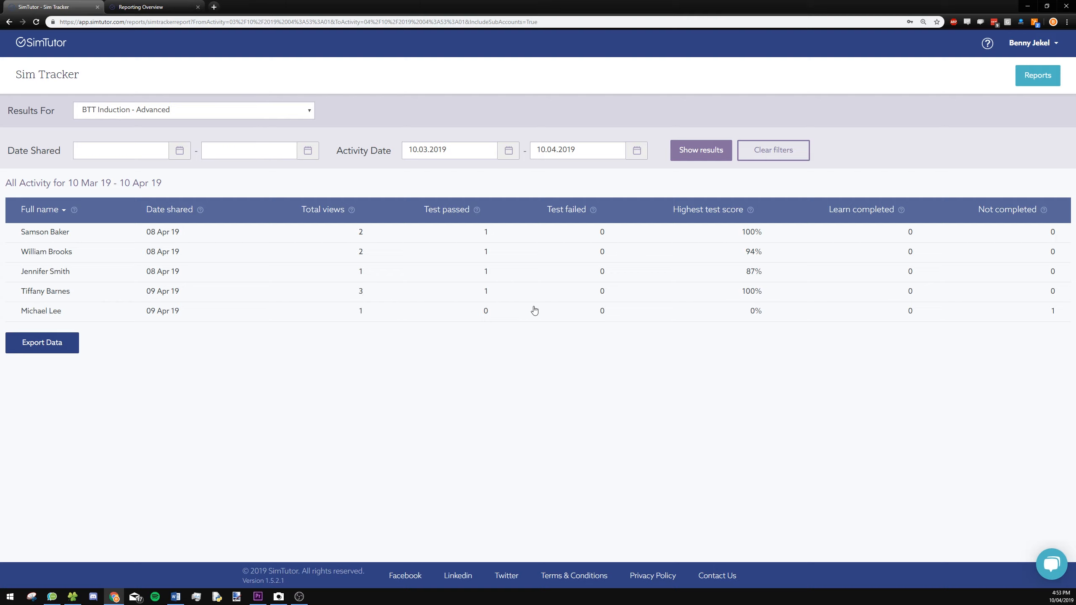
{"action": "mouse_move", "coordinate": [759, 298]}
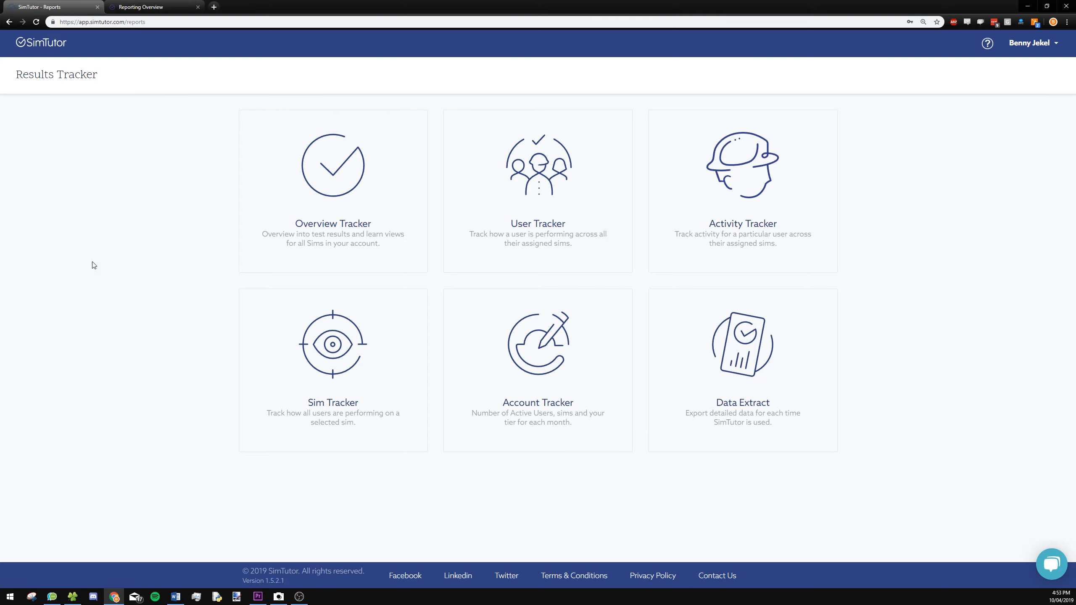
{"action": "mouse_move", "coordinate": [116, 249]}
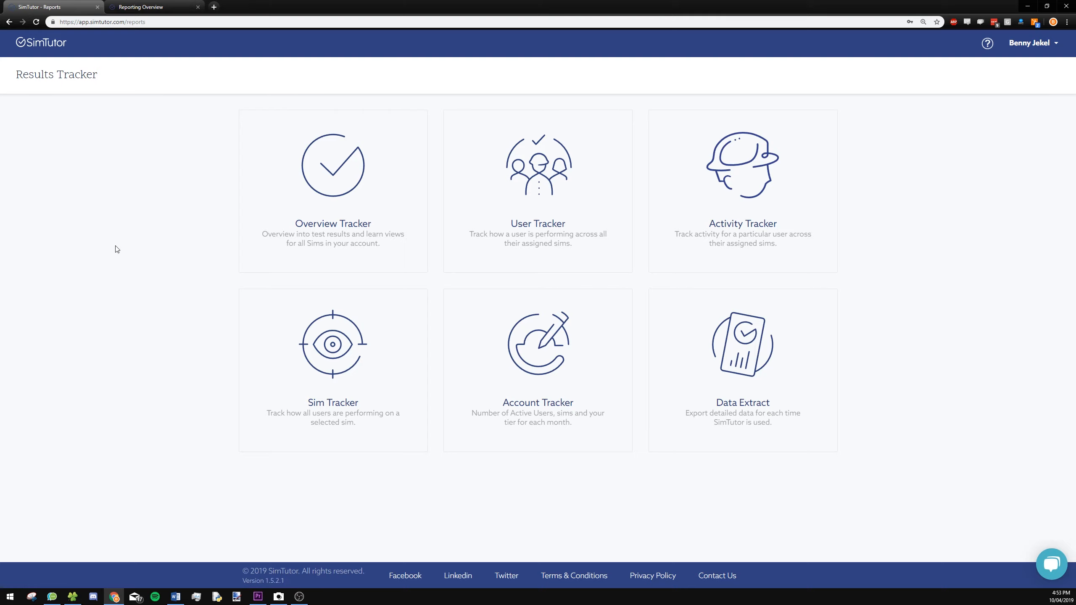
{"action": "left_click", "coordinate": [152, 6]}
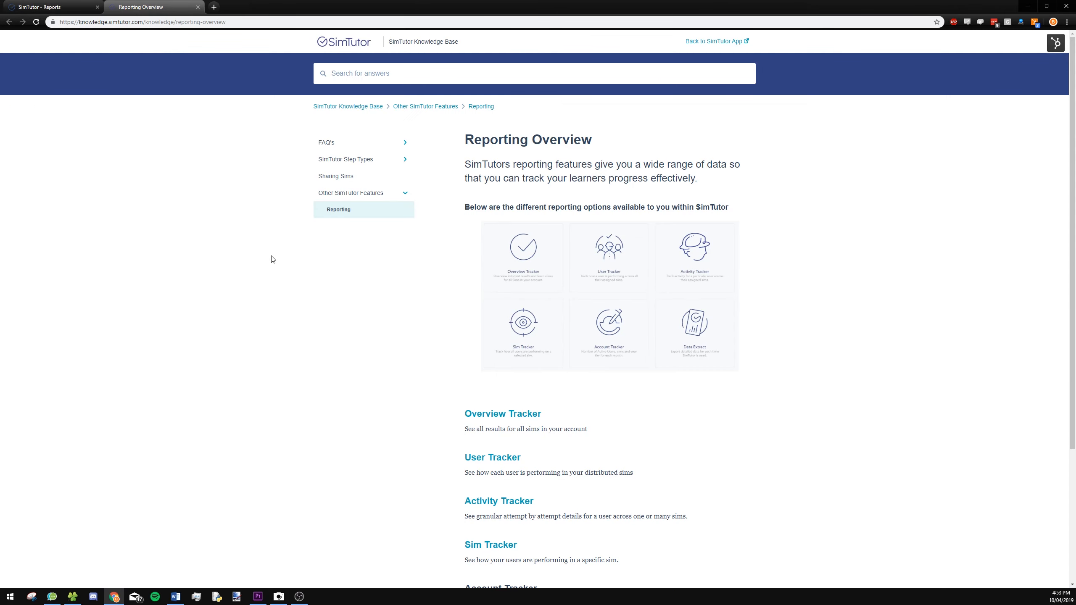
{"action": "mouse_move", "coordinate": [502, 414]}
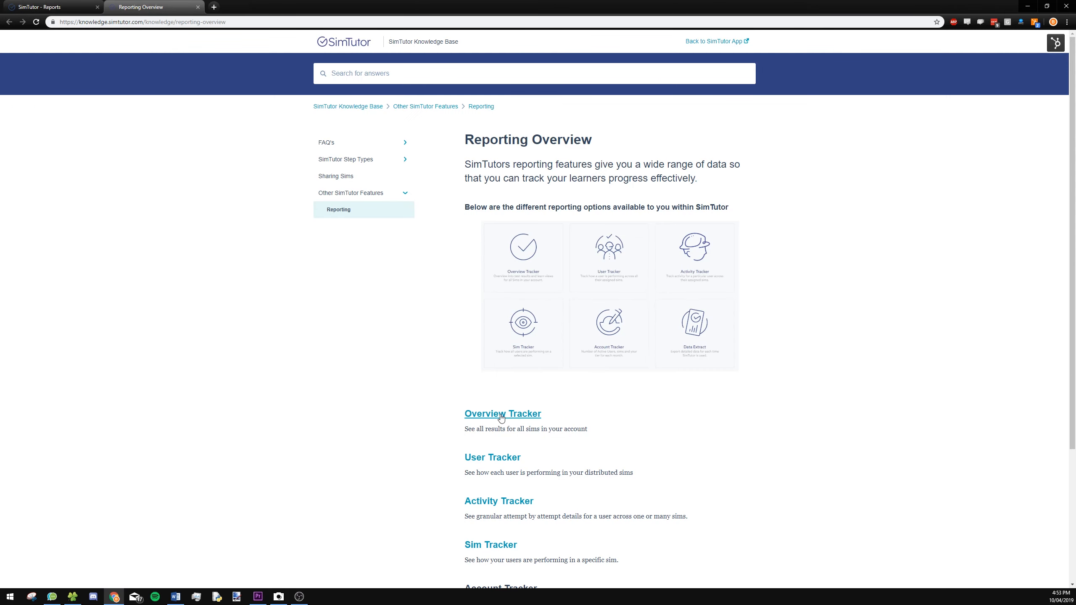
{"action": "mouse_move", "coordinate": [566, 301]}
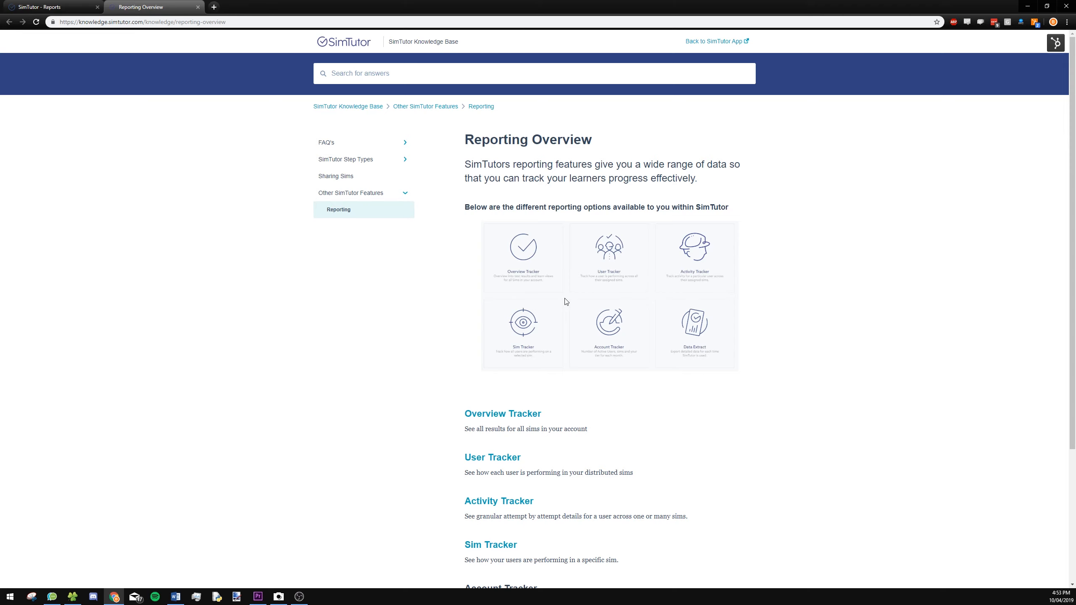
{"action": "left_click", "coordinate": [52, 7]}
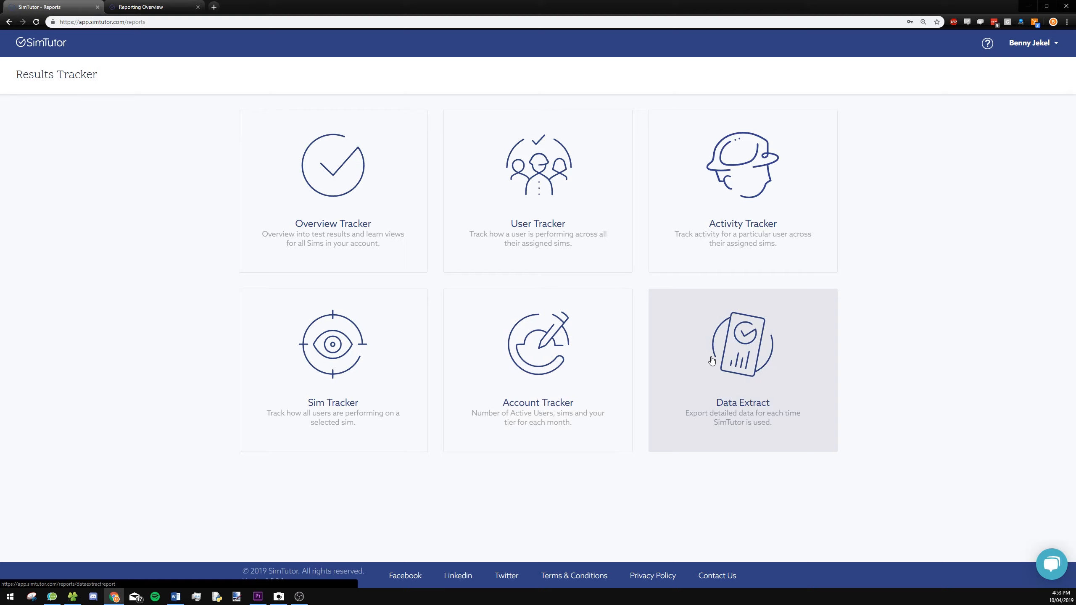
- Run a Data Extract for BTT Induction - Advanced with All users selected
{"action": "left_click", "coordinate": [741, 343]}
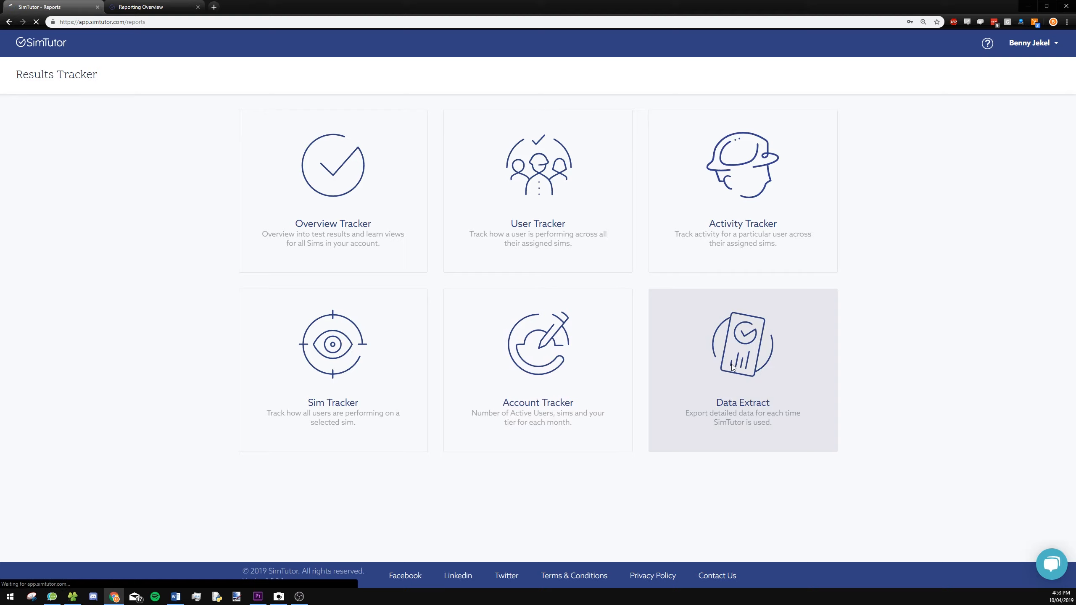
{"action": "left_click", "coordinate": [742, 371]}
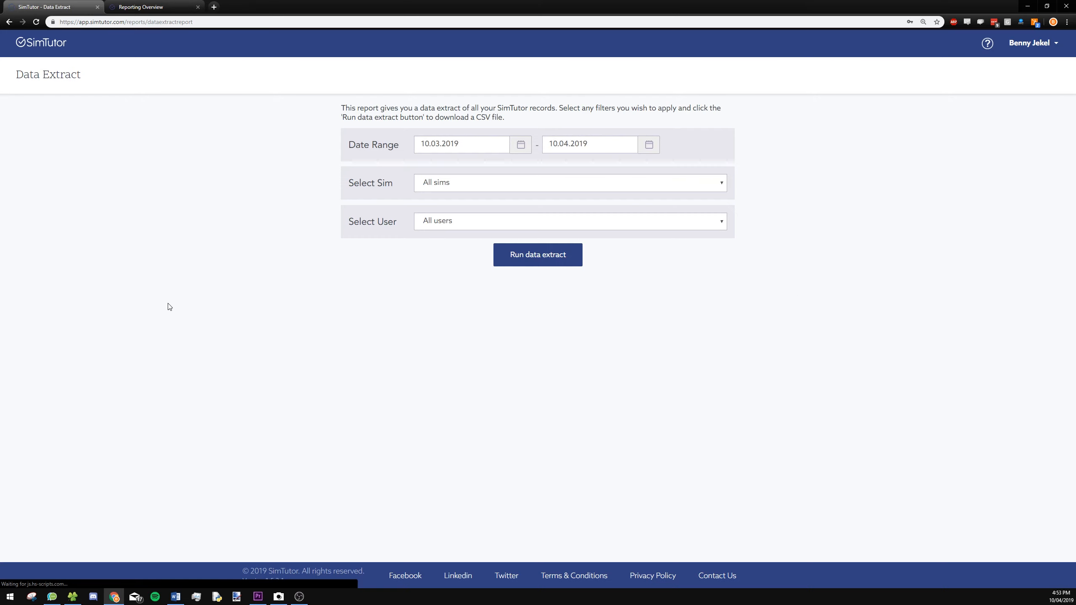
{"action": "left_click", "coordinate": [569, 183]}
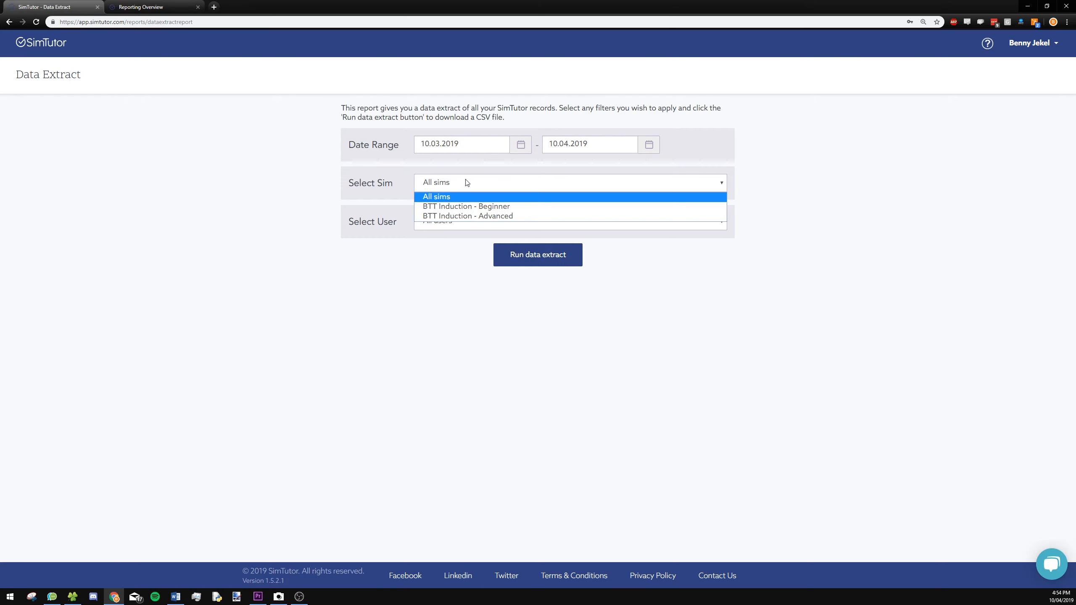
{"action": "mouse_move", "coordinate": [468, 215]}
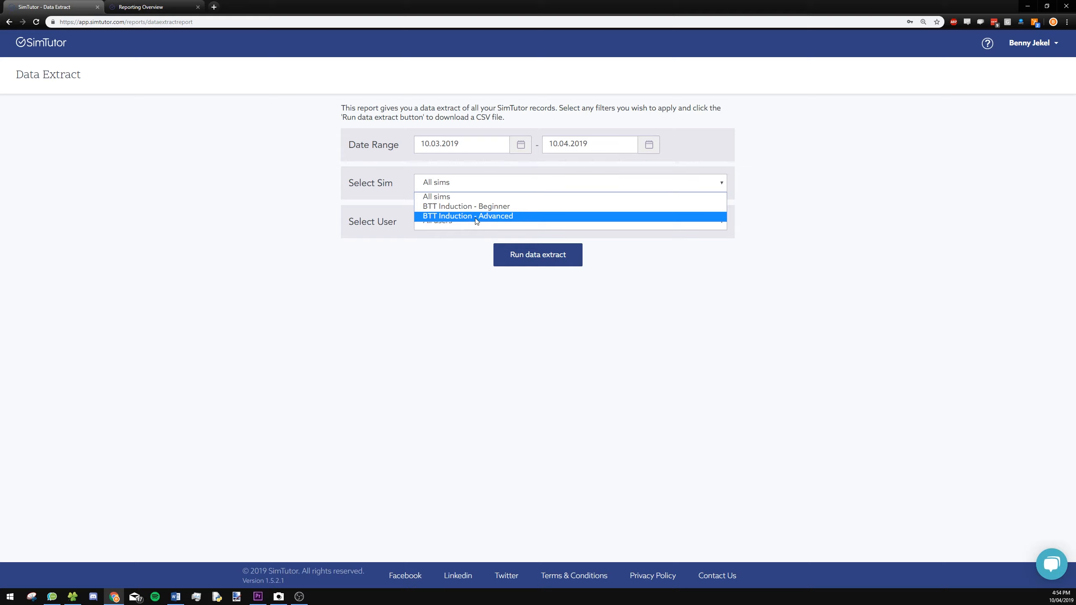
{"action": "left_click", "coordinate": [468, 216]}
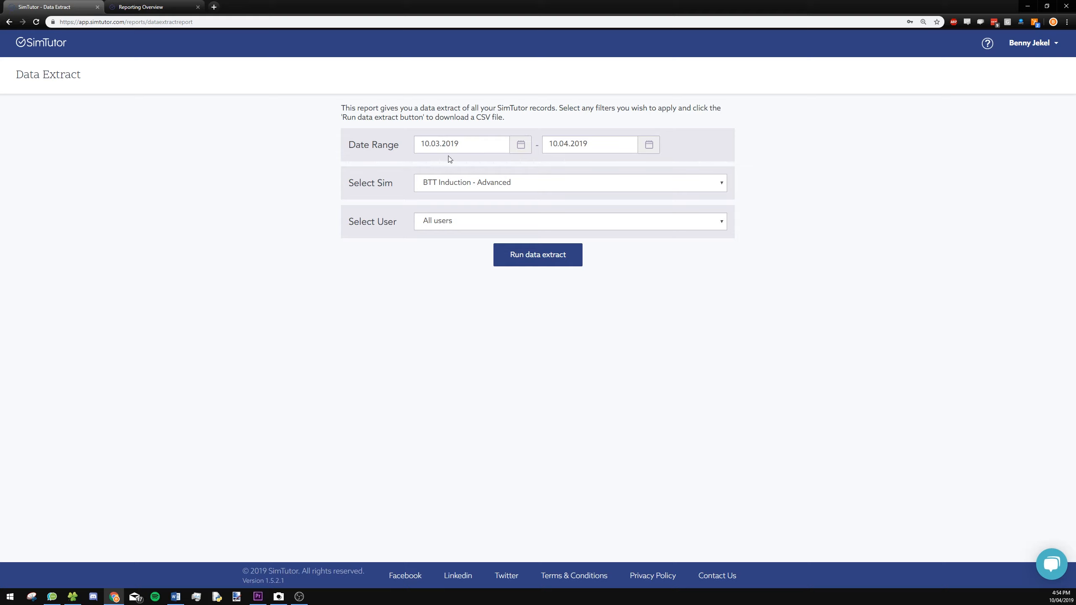
{"action": "left_click", "coordinate": [570, 220]}
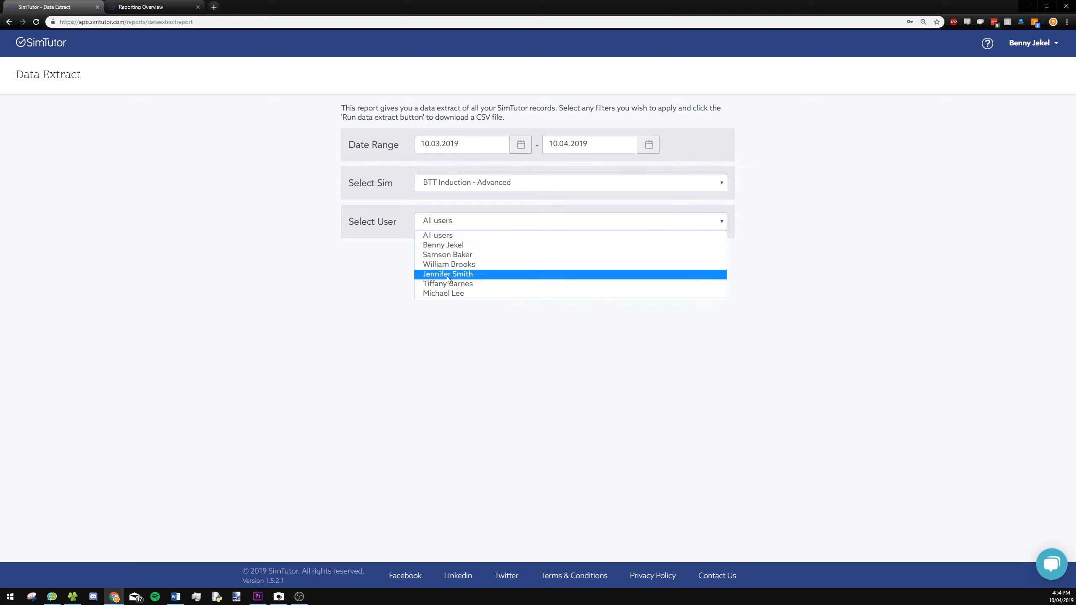
{"action": "left_click", "coordinate": [437, 234]}
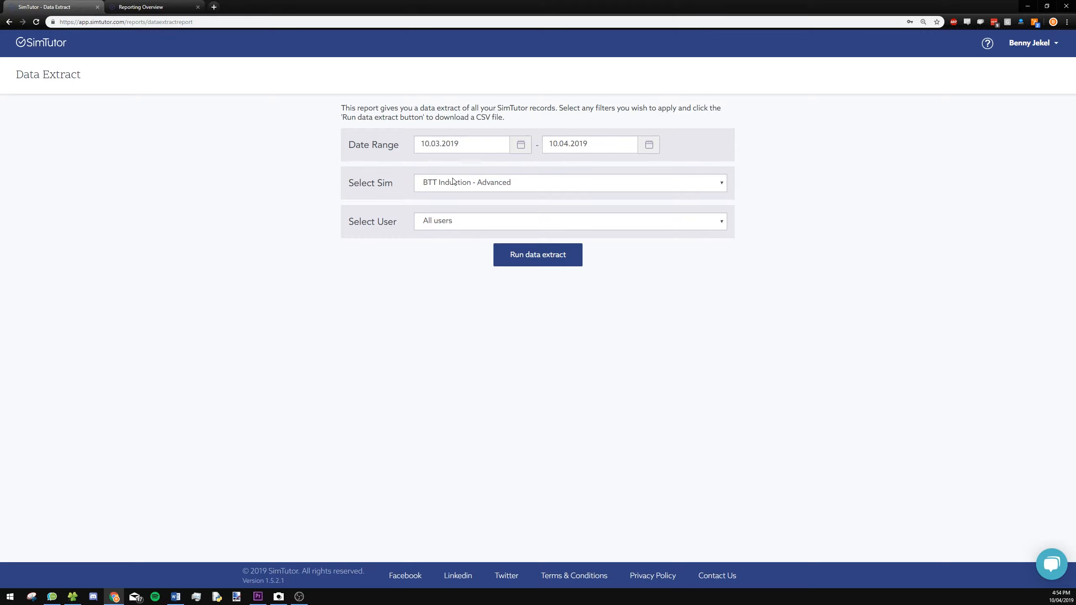
{"action": "left_click", "coordinate": [537, 255]}
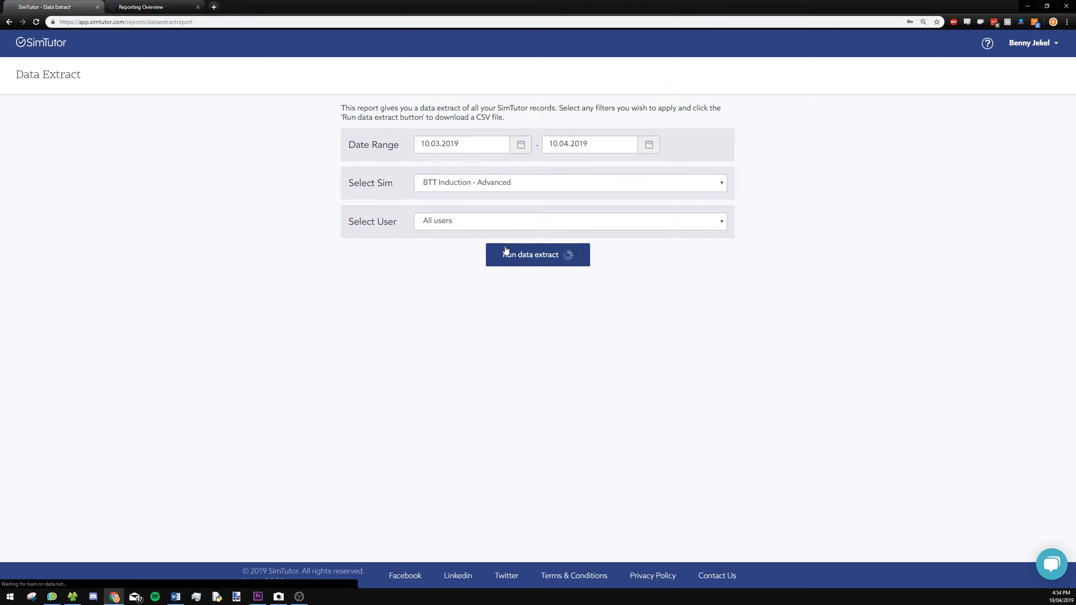
- Open the downloaded extract CSV in Excel and maximize the window
{"action": "left_click", "coordinate": [538, 255]}
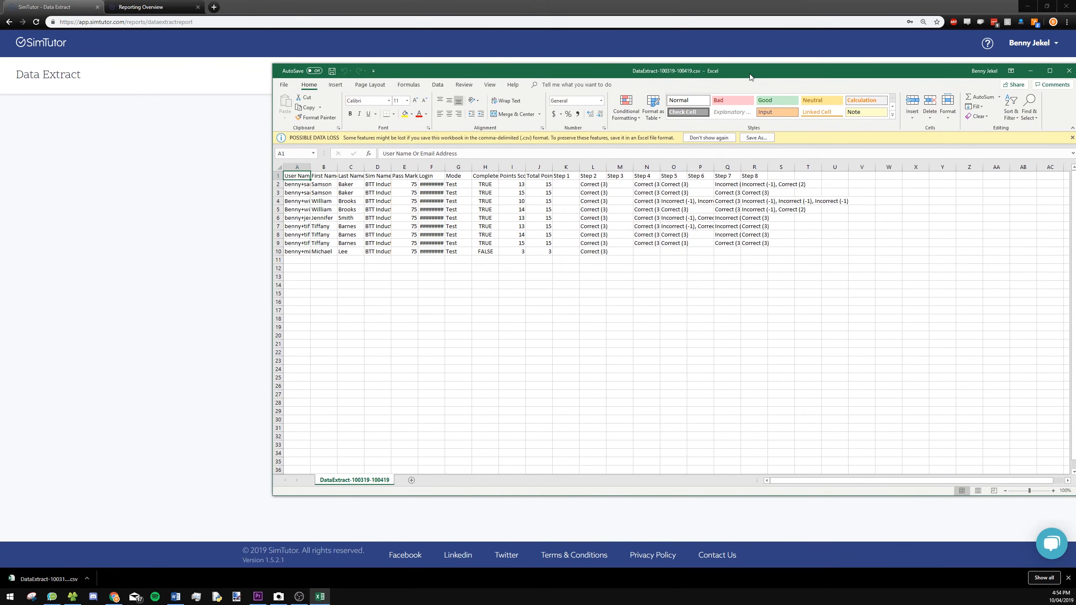
{"action": "left_click", "coordinate": [1050, 71]}
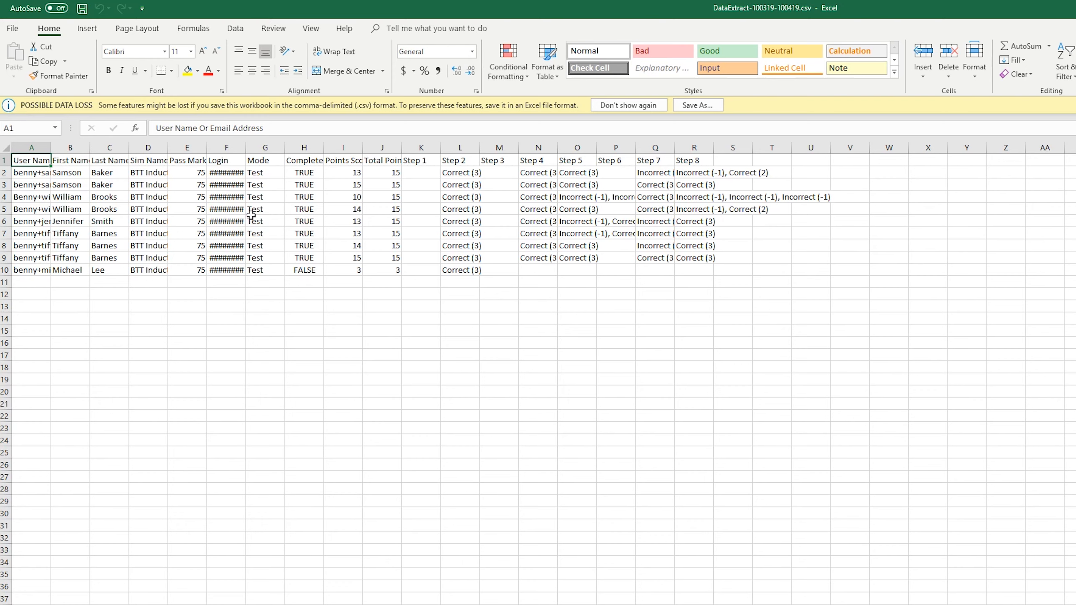
{"action": "mouse_move", "coordinate": [245, 150]}
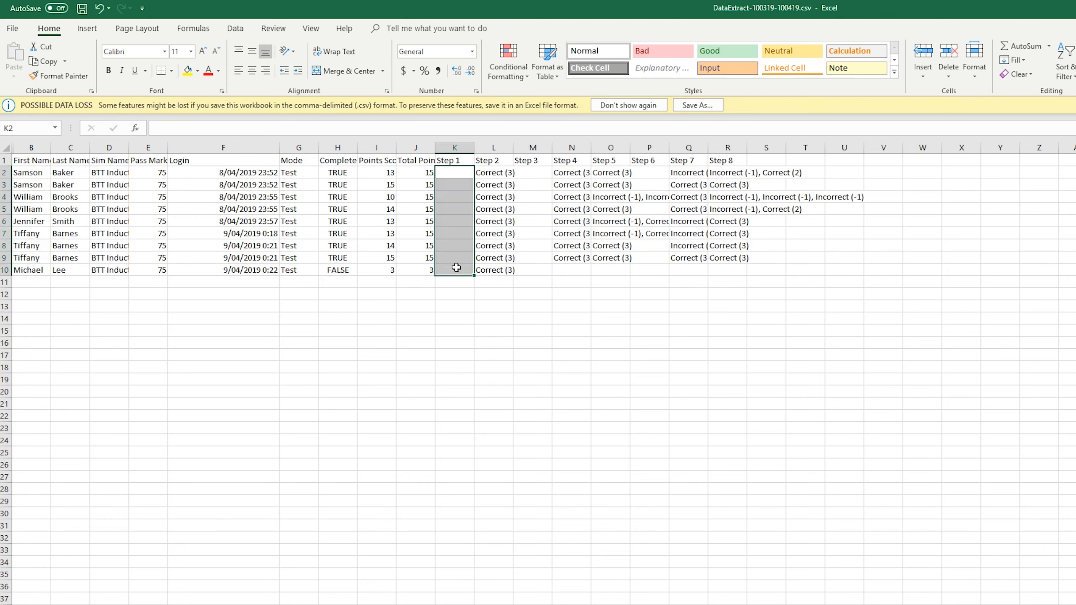
{"action": "mouse_move", "coordinate": [457, 266]}
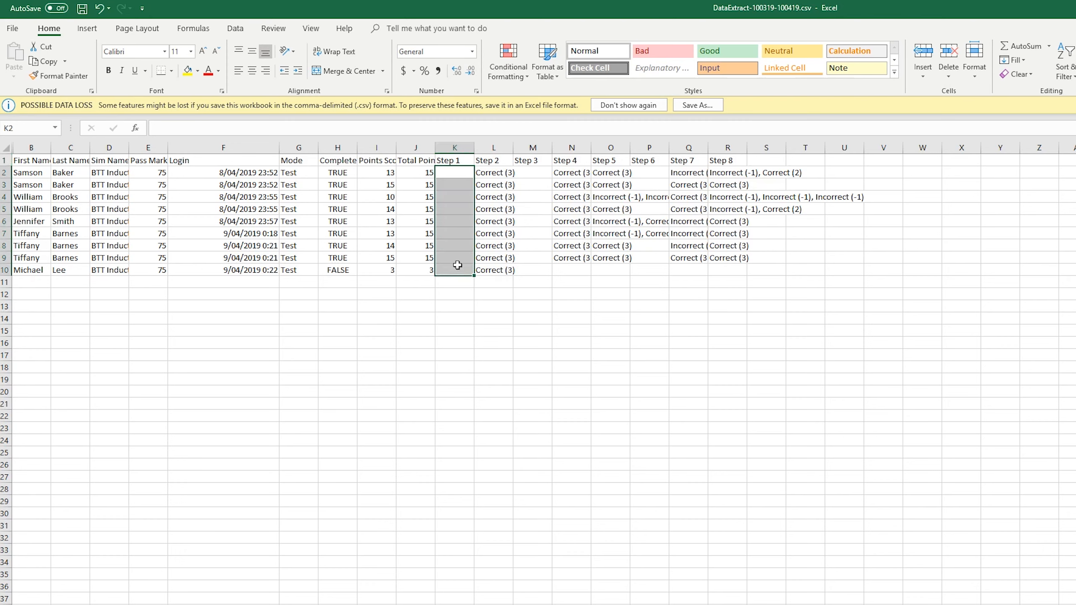
{"action": "mouse_move", "coordinate": [517, 184]}
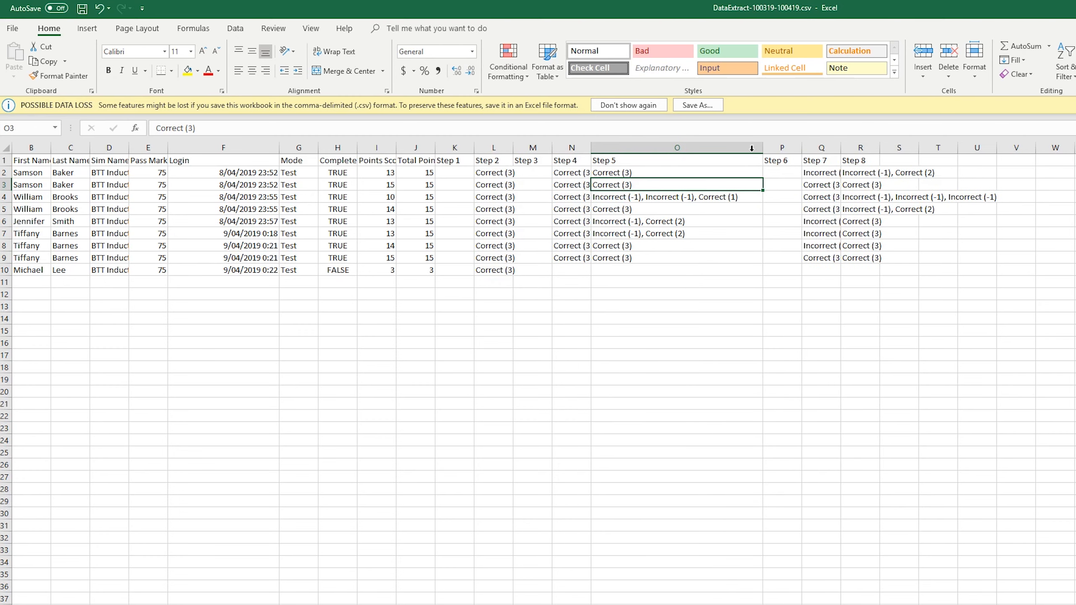
- Inspect the Step 5 results, including the entry with two incorrect attempts and row 8
{"action": "left_click", "coordinate": [676, 197]}
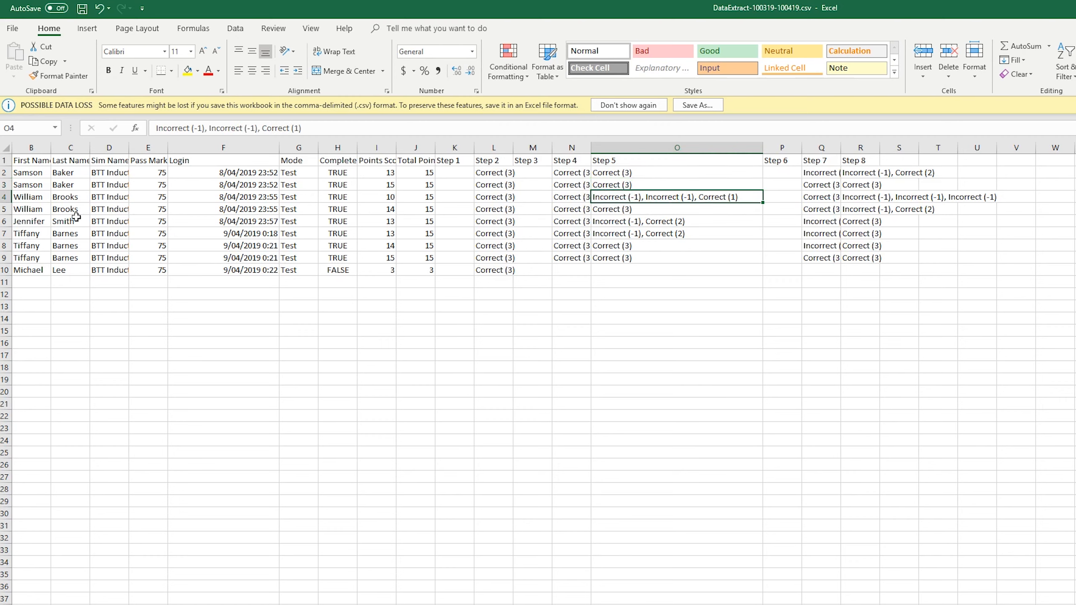
{"action": "mouse_move", "coordinate": [610, 197]}
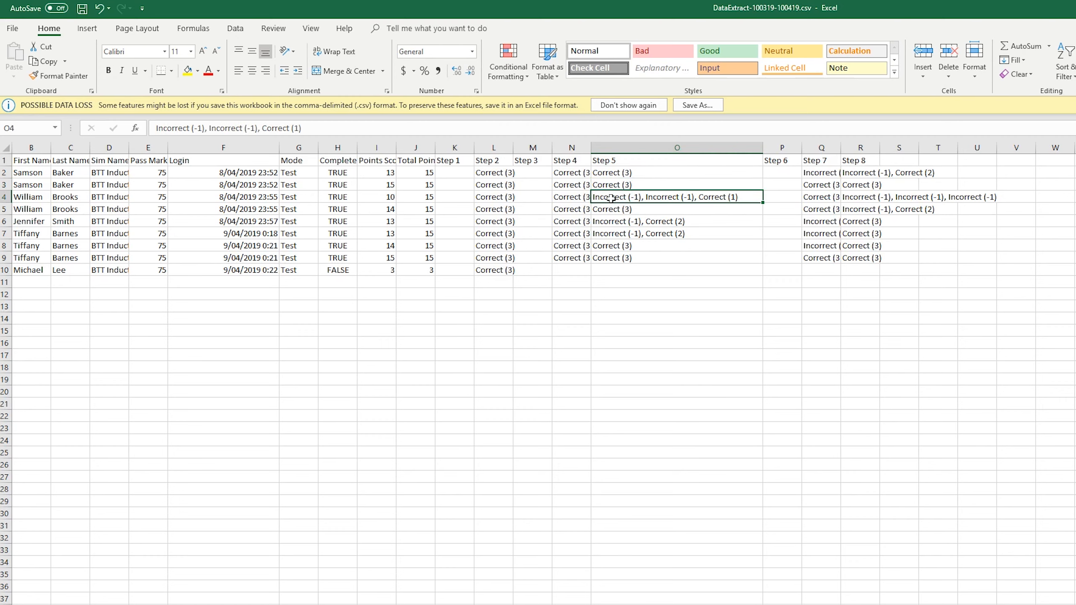
{"action": "mouse_move", "coordinate": [711, 195]}
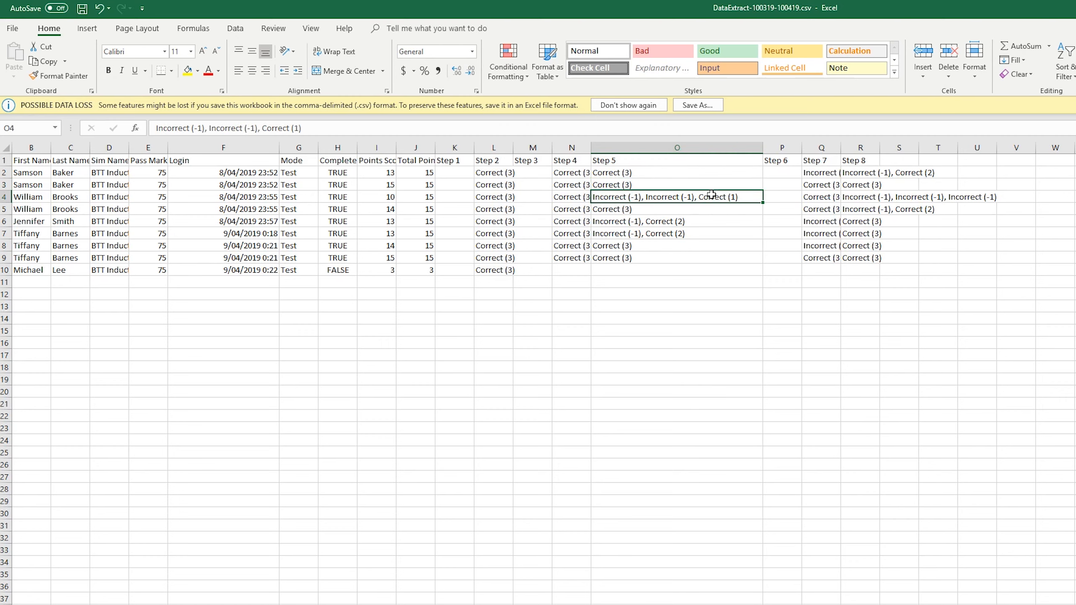
{"action": "left_click", "coordinate": [676, 245]}
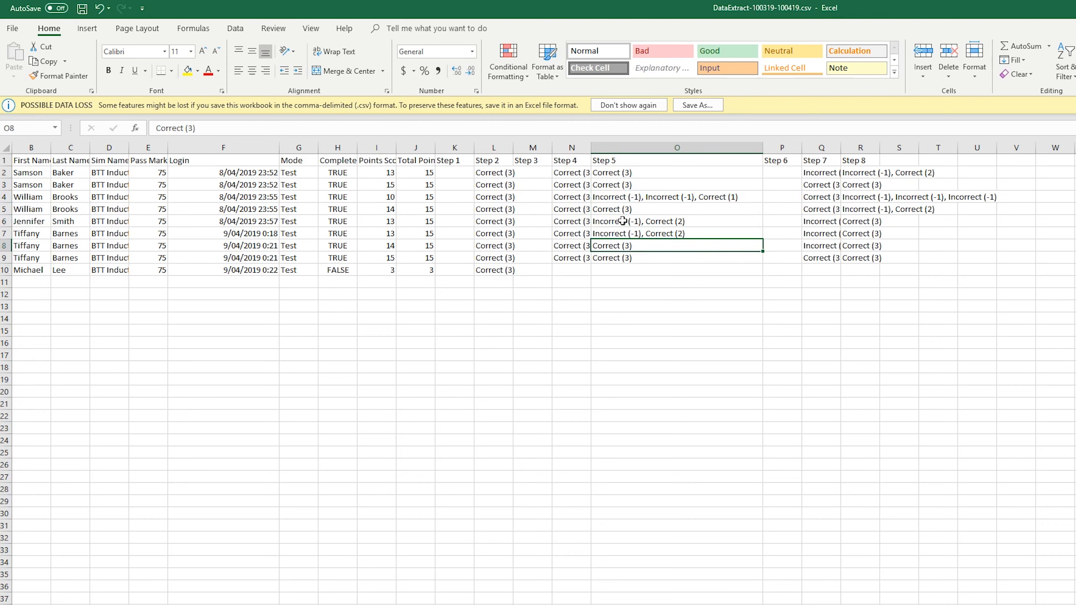
{"action": "mouse_move", "coordinate": [642, 241]}
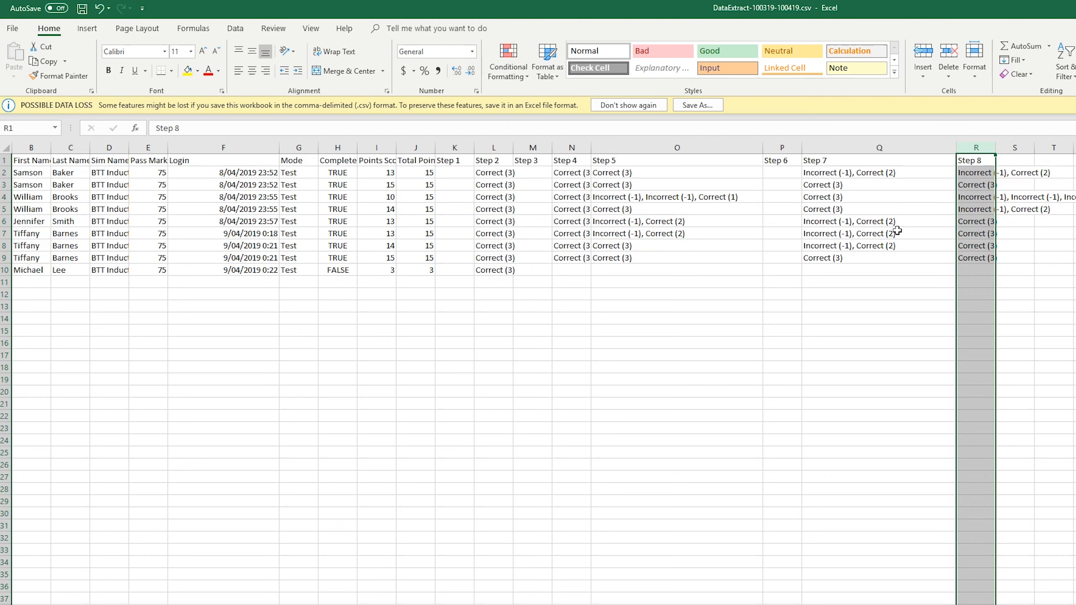
{"action": "mouse_move", "coordinate": [898, 240]}
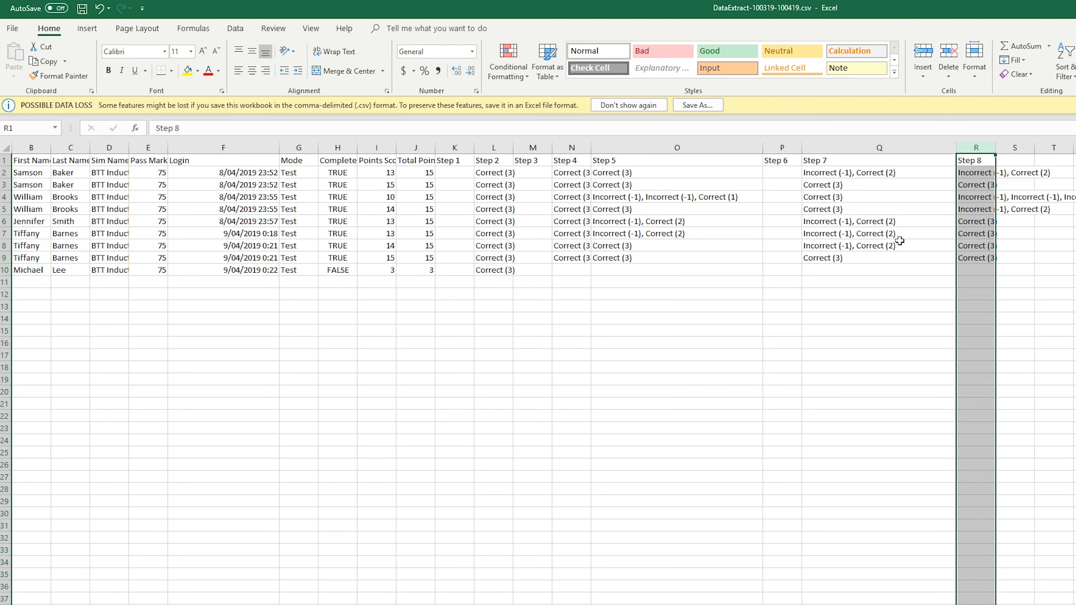